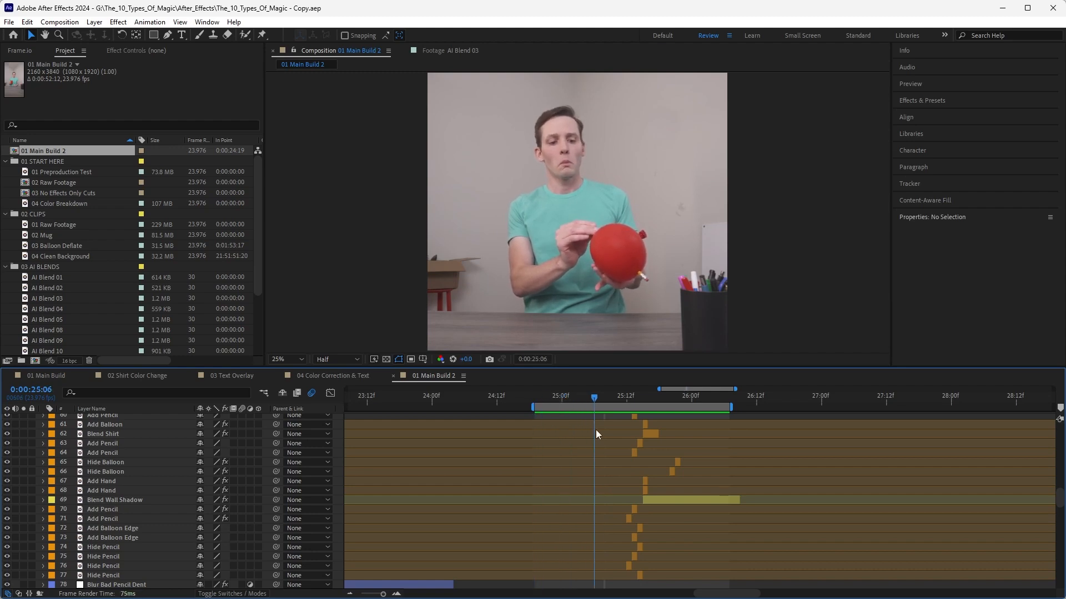
pyautogui.moveTo(653, 454)
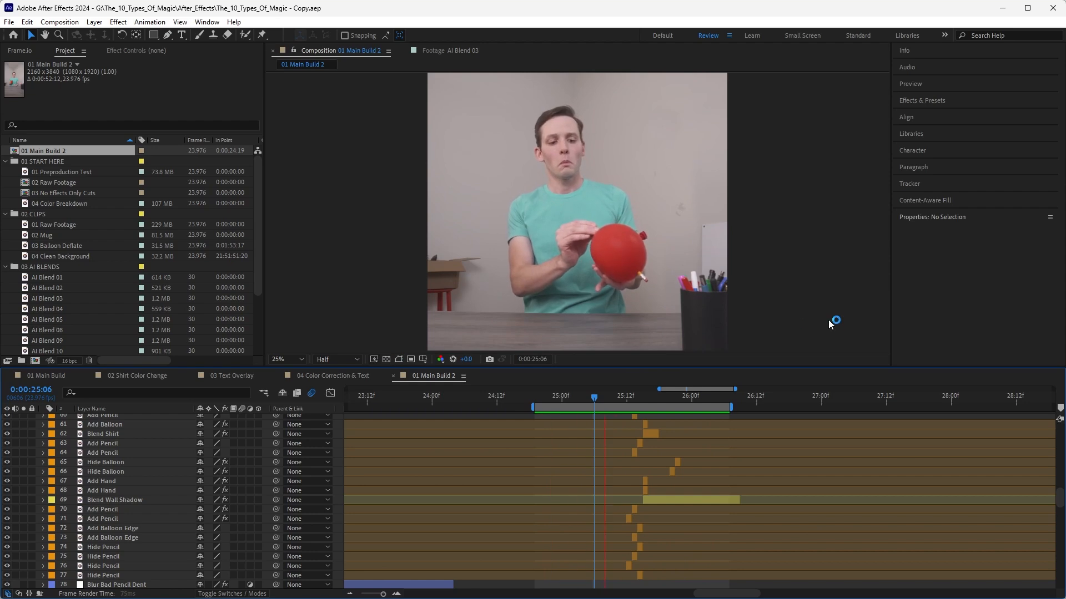
# Step: Step through the frames around the jump cut
pyautogui.click(639, 408)
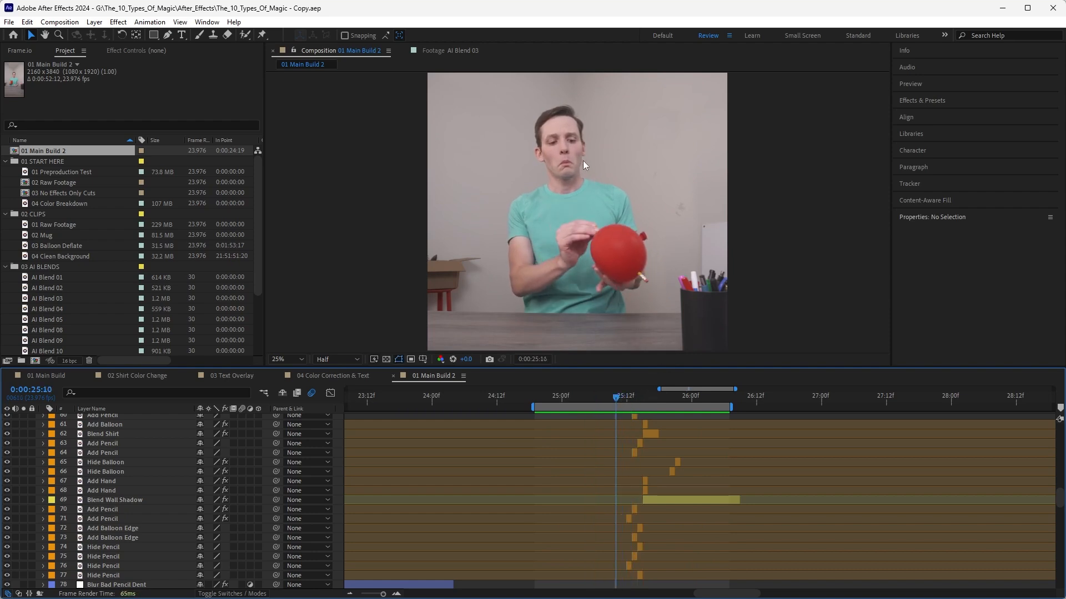
pyautogui.click(634, 396)
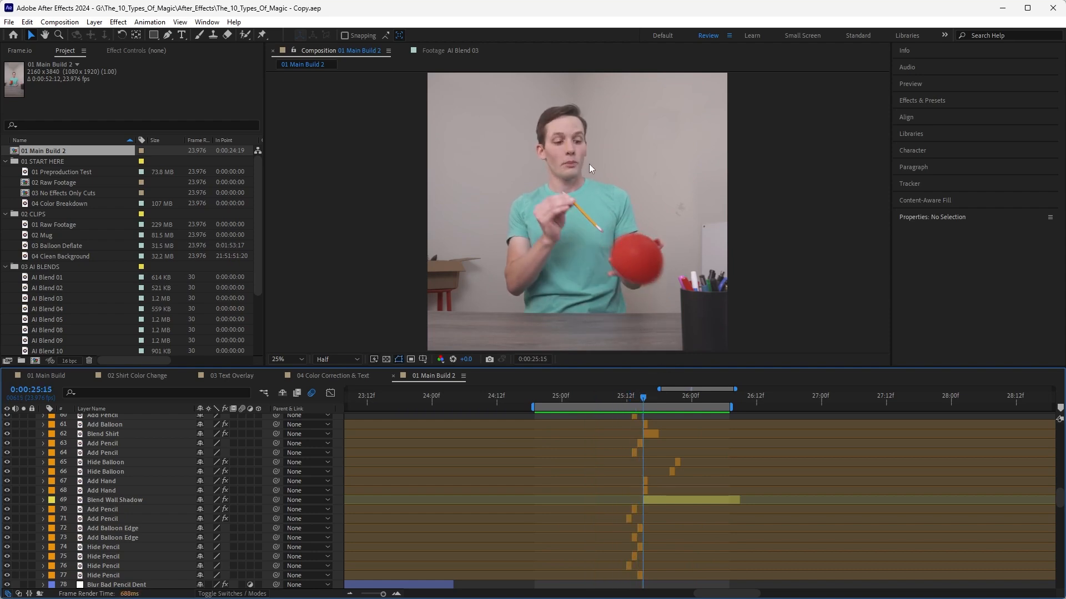
pyautogui.moveTo(588, 164)
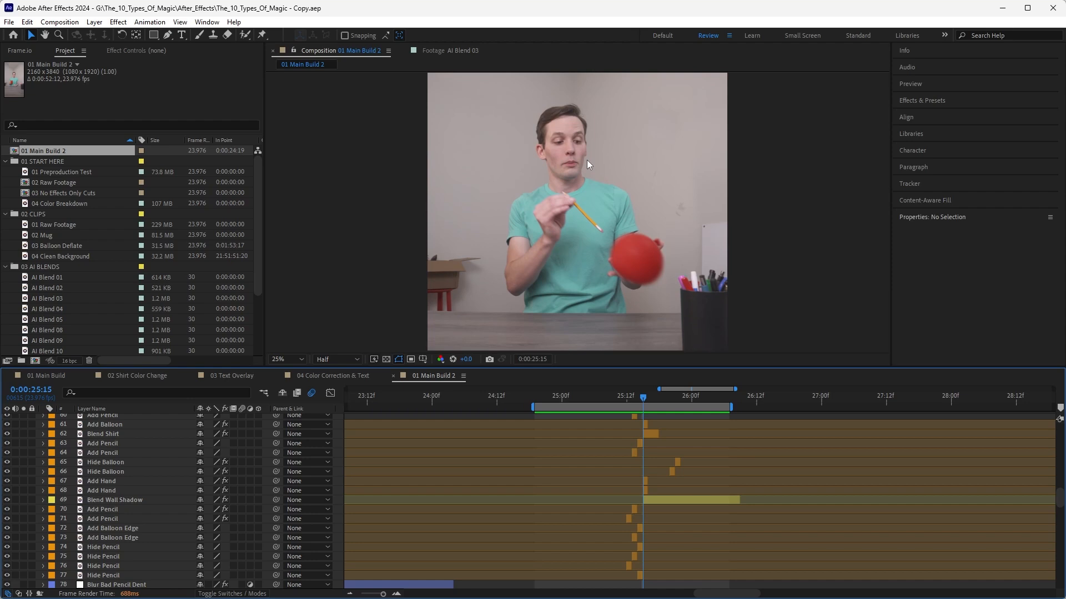
pyautogui.moveTo(594, 163)
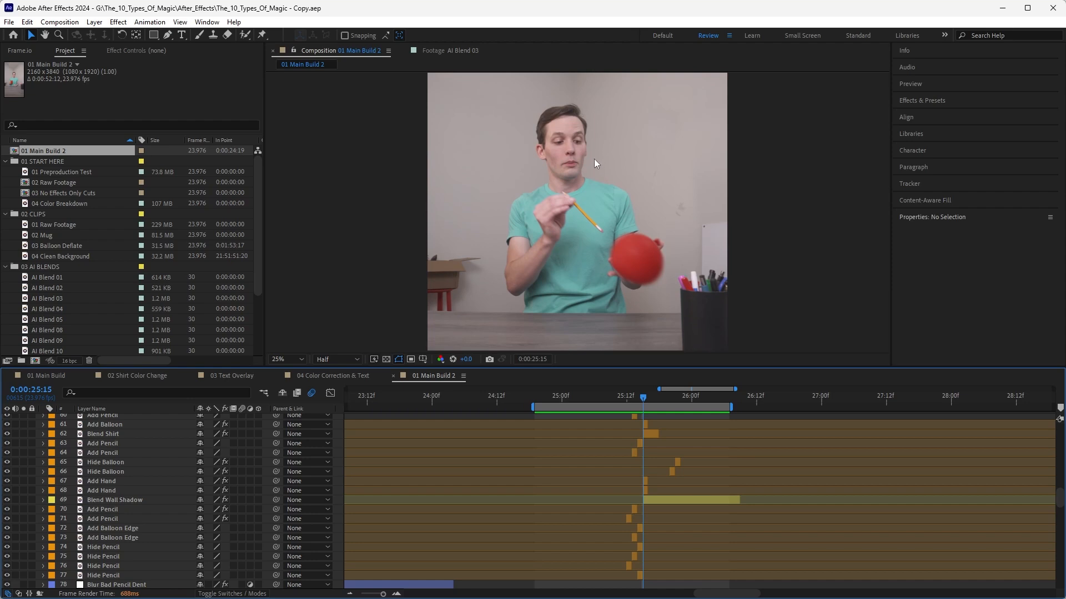
pyautogui.click(672, 396)
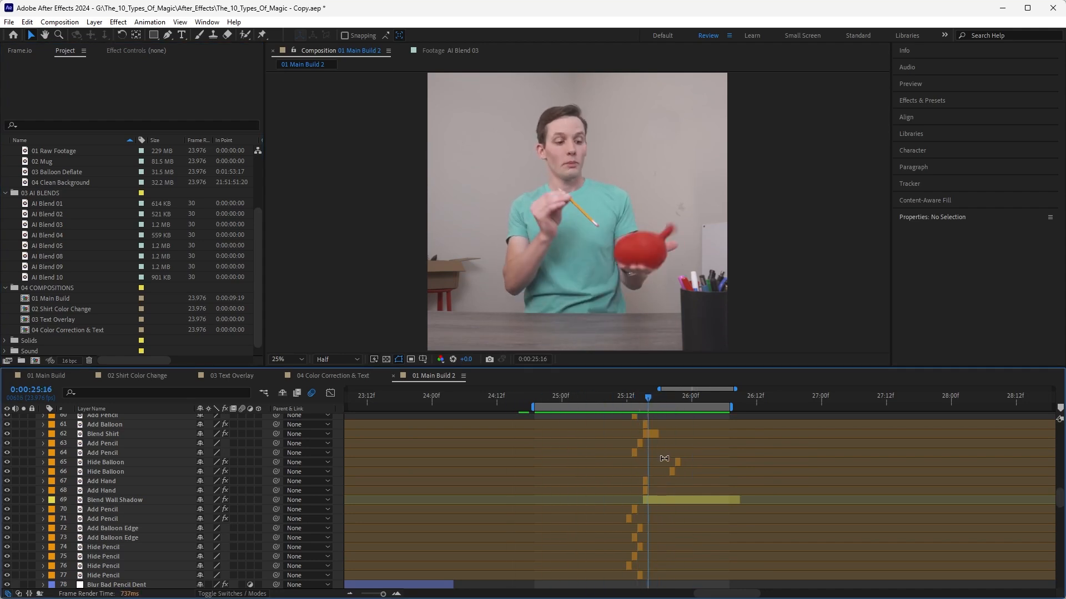
# Step: Create 01 Main Build 3 from 01 Main Build 2 with New Comp from Selection
pyautogui.scroll(3)
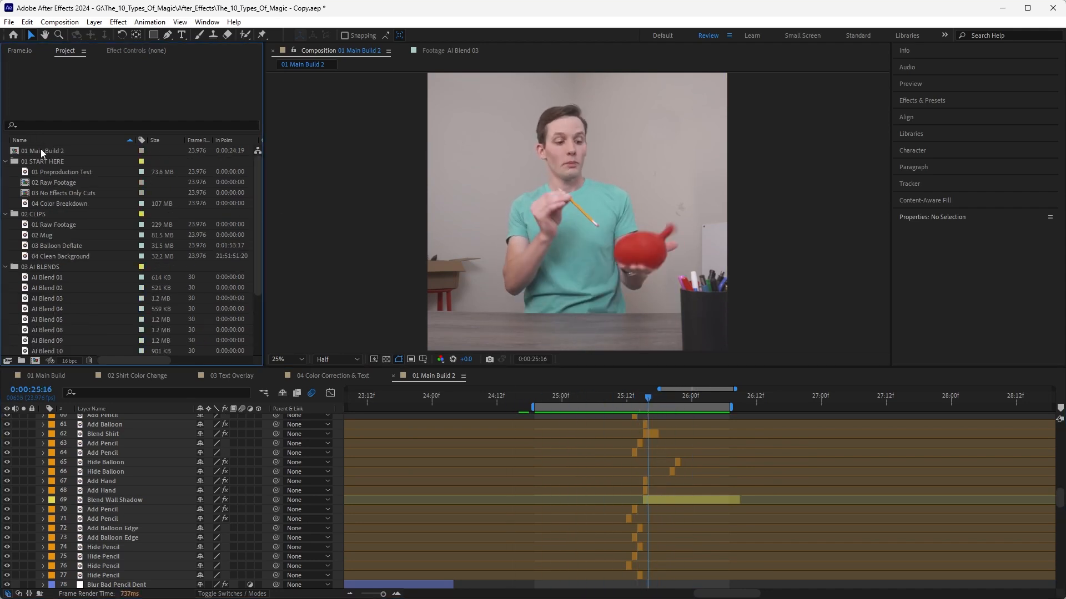
pyautogui.rightClick(43, 150)
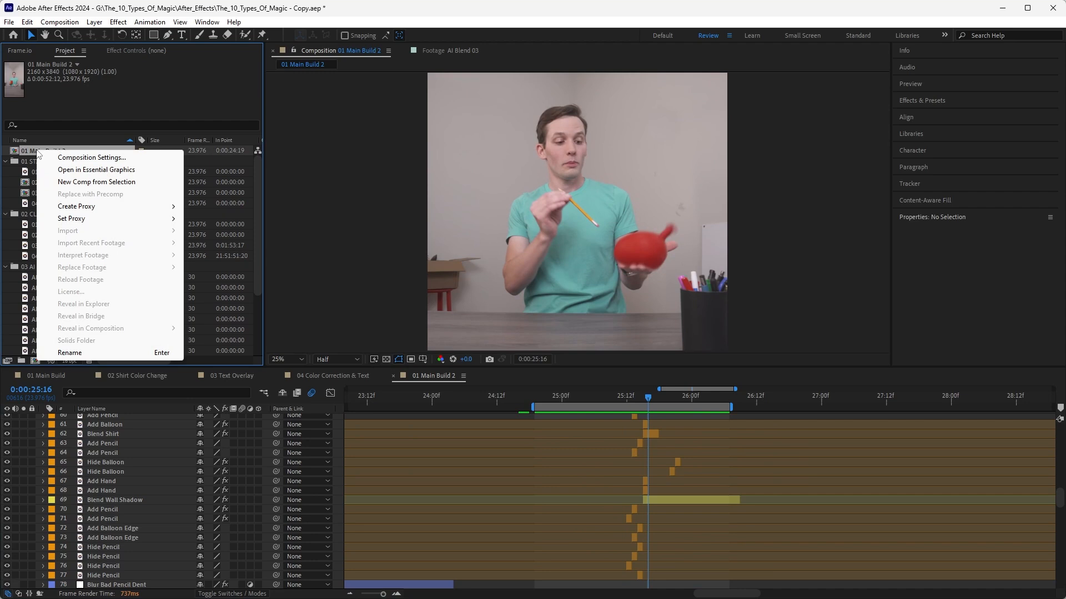
pyautogui.click(97, 181)
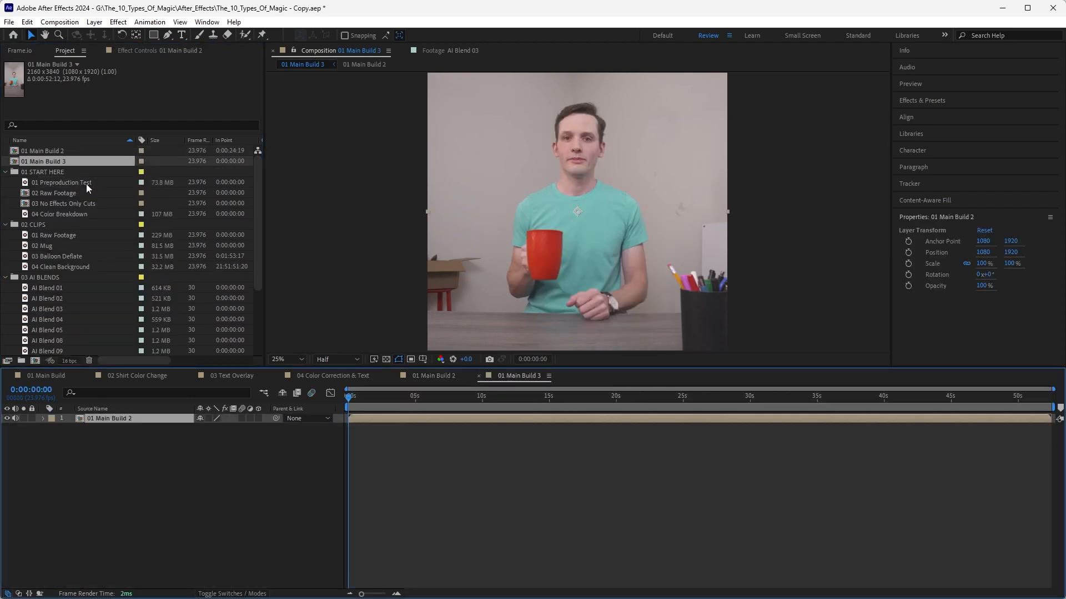
pyautogui.moveTo(694, 439)
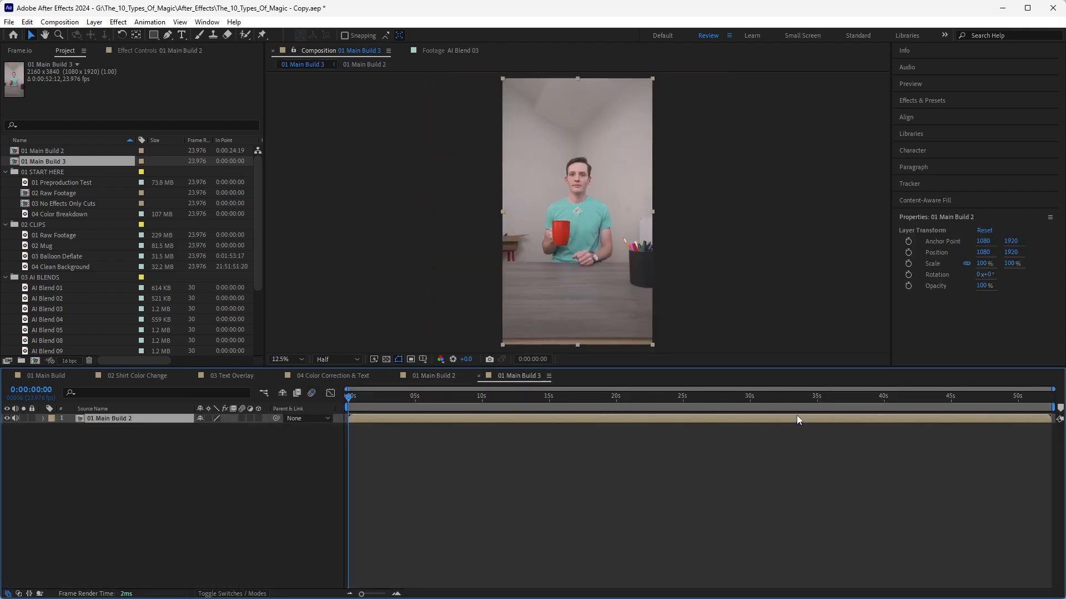
# Step: Resize 01 Main Build 3 to a 1080 x 1080 square in Composition Settings
pyautogui.click(682, 406)
pyautogui.write('1080')
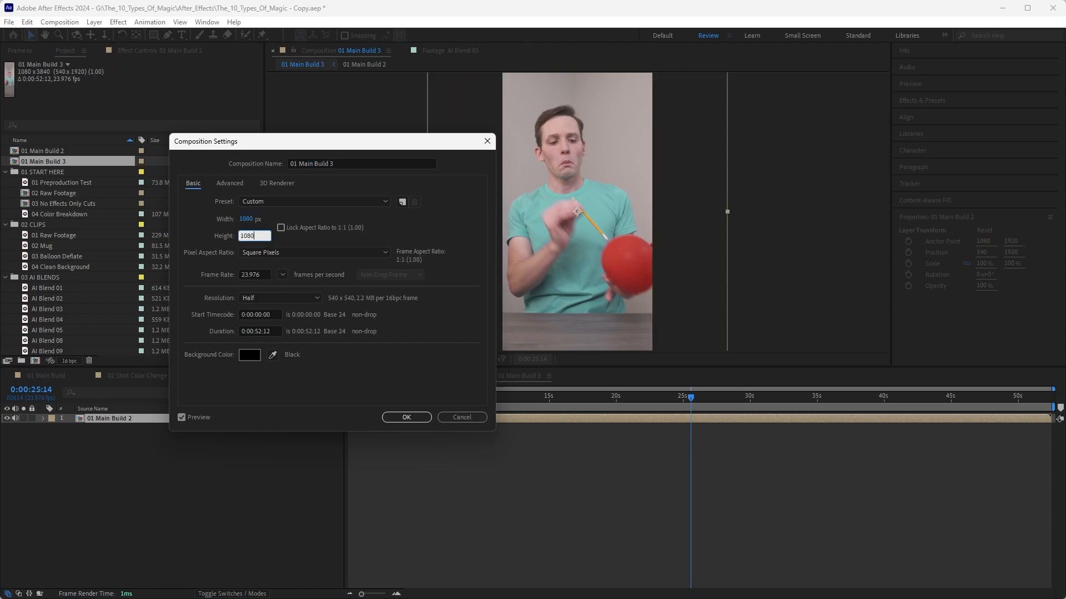
pyautogui.click(406, 416)
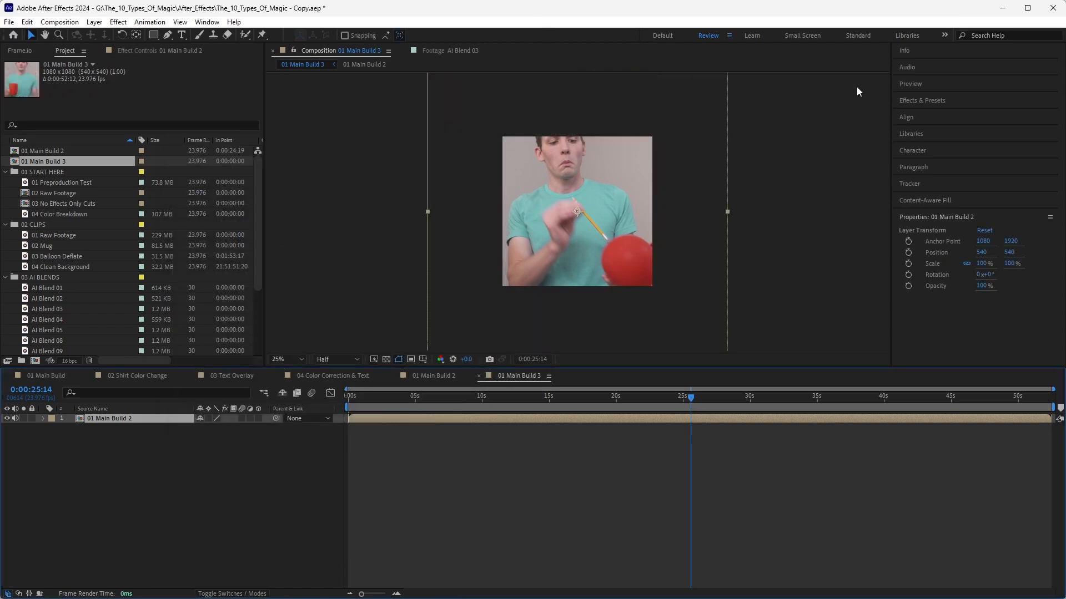
pyautogui.moveTo(846, 89)
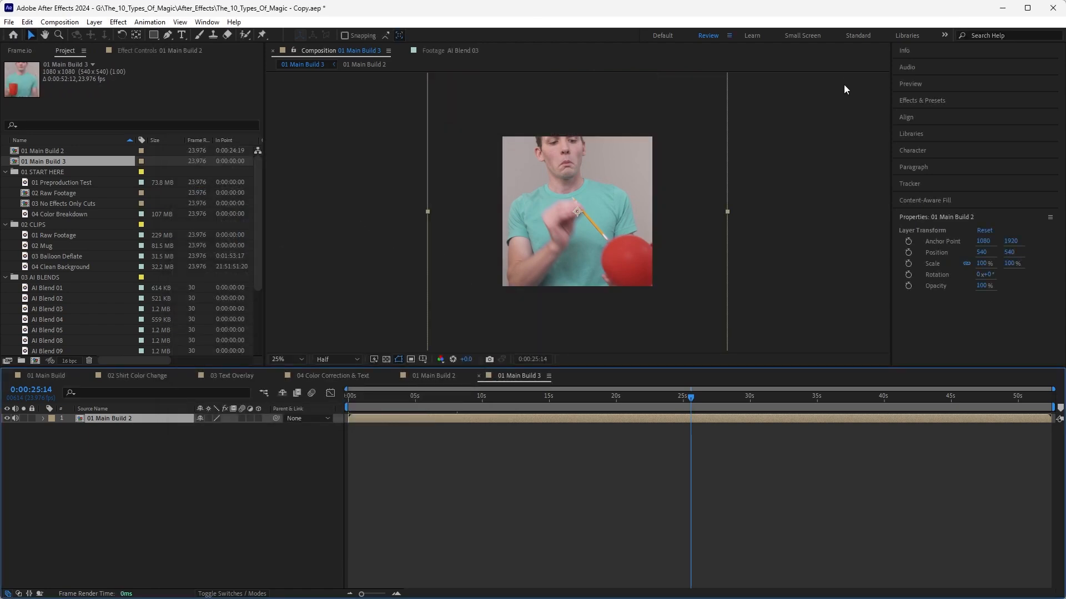
pyautogui.moveTo(666, 195)
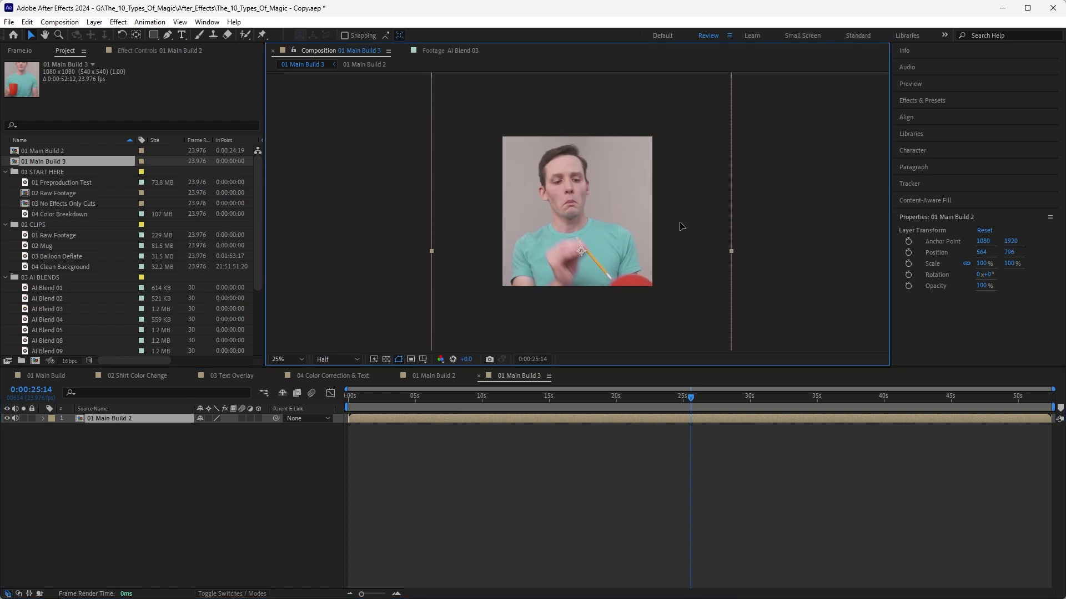
# Step: Set the nested layer's Position to 624, 960 and move to frame 25:12
pyautogui.click(283, 359)
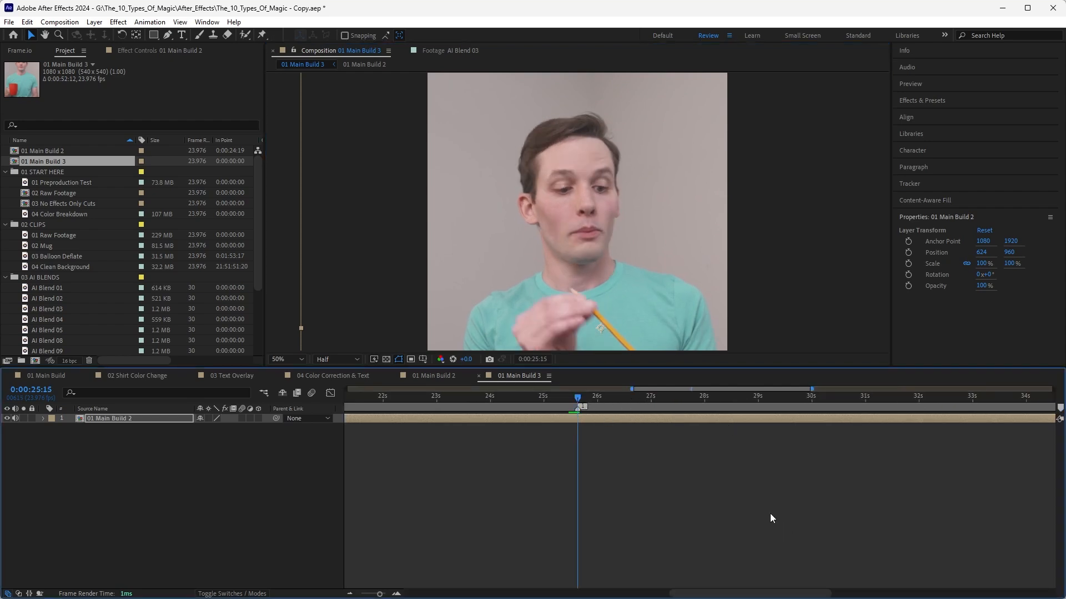
pyautogui.moveTo(592, 280)
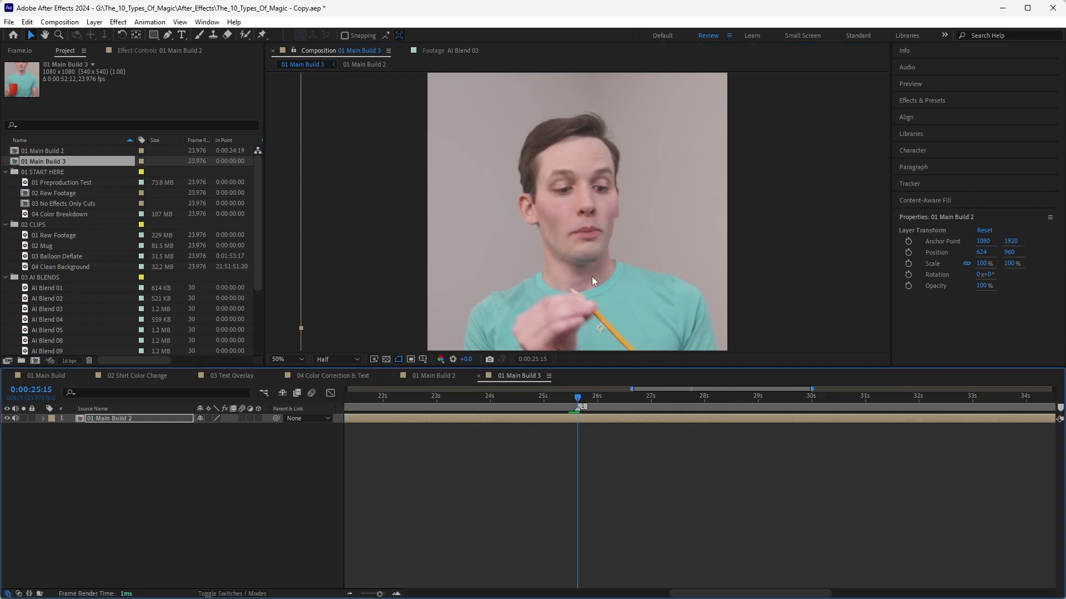
pyautogui.moveTo(724, 224)
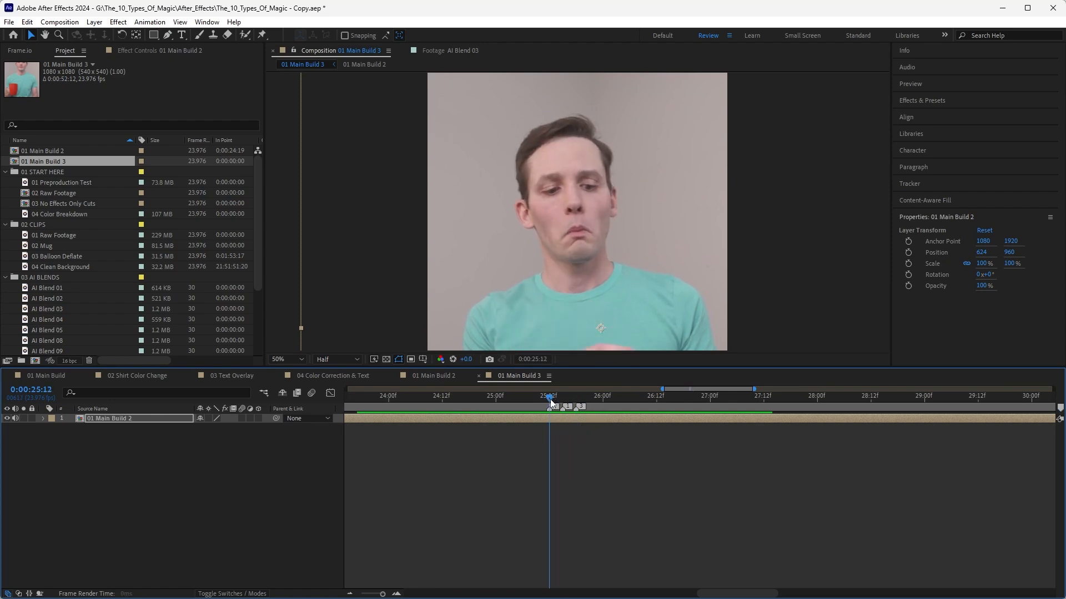
pyautogui.click(581, 396)
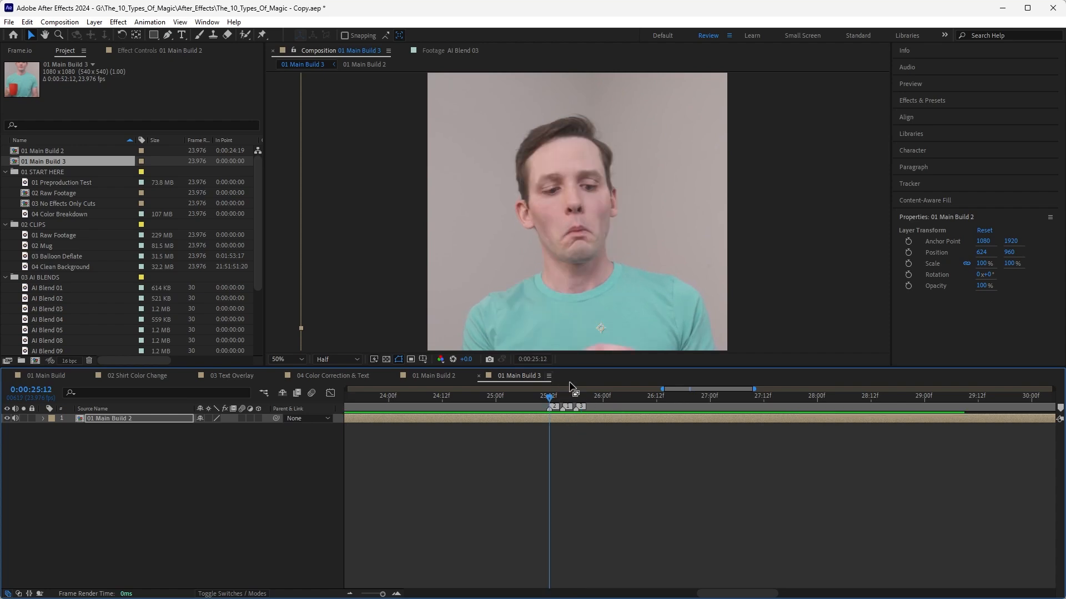
pyautogui.moveTo(560, 389)
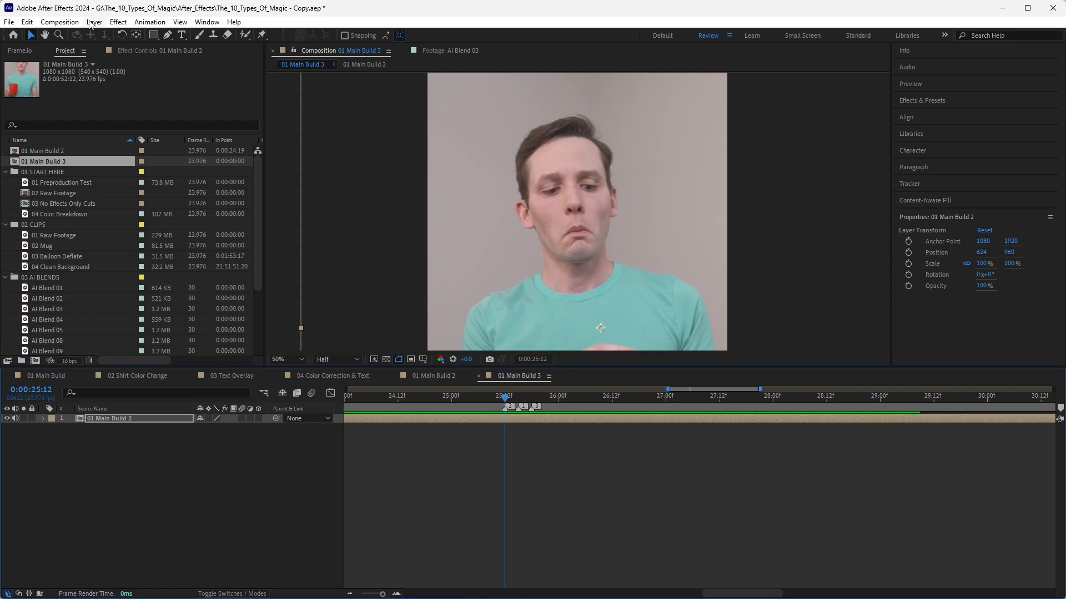
# Step: Queue the 25:12 frame as a PNG Sequence output with a named output file
pyautogui.click(59, 22)
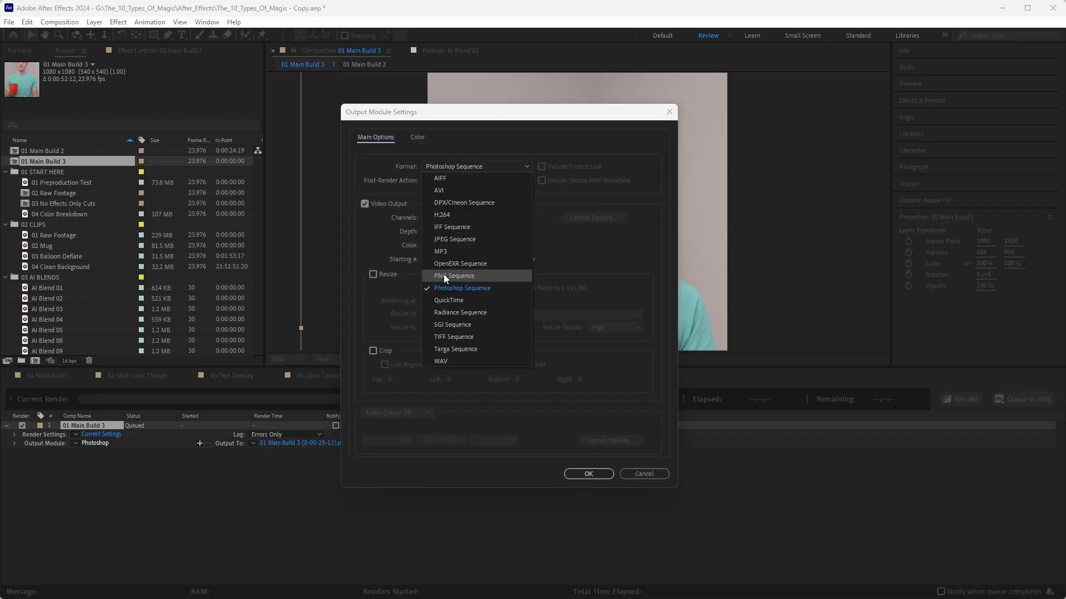
pyautogui.click(453, 275)
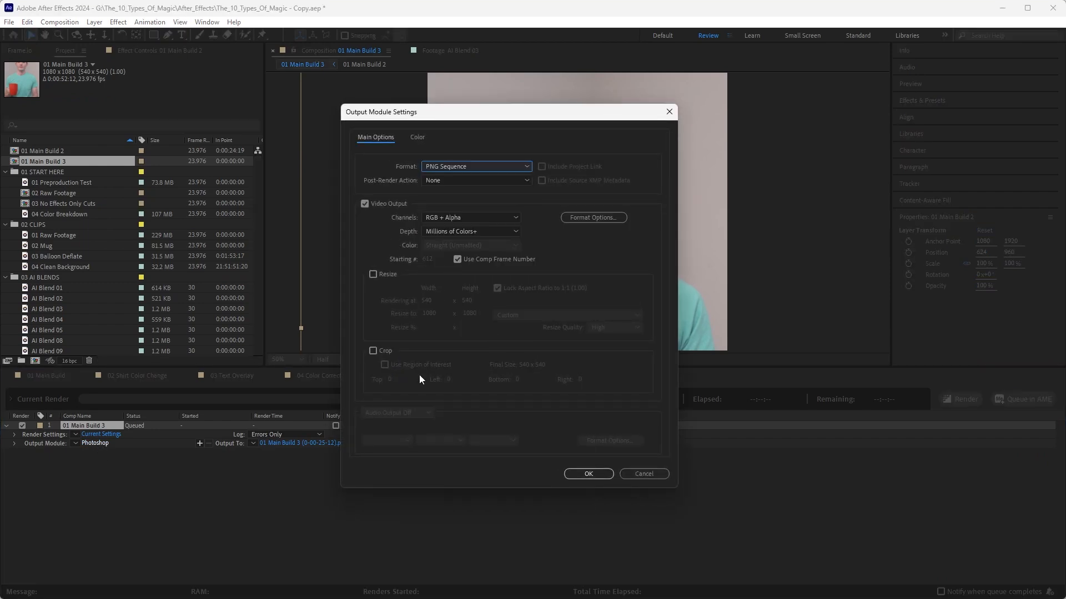
pyautogui.click(587, 474)
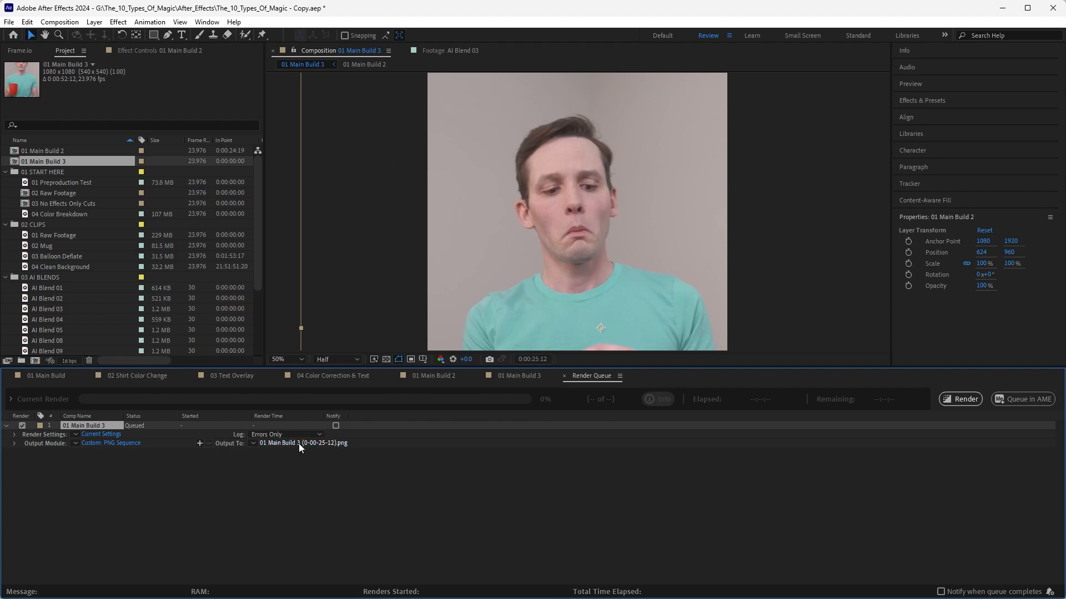
pyautogui.click(303, 443)
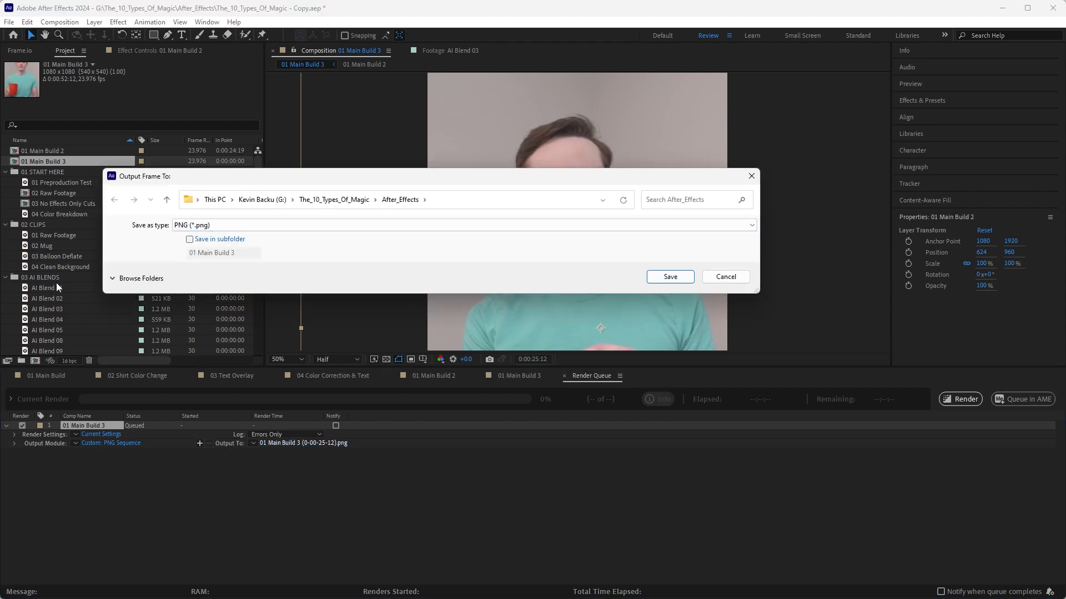
pyautogui.click(141, 279)
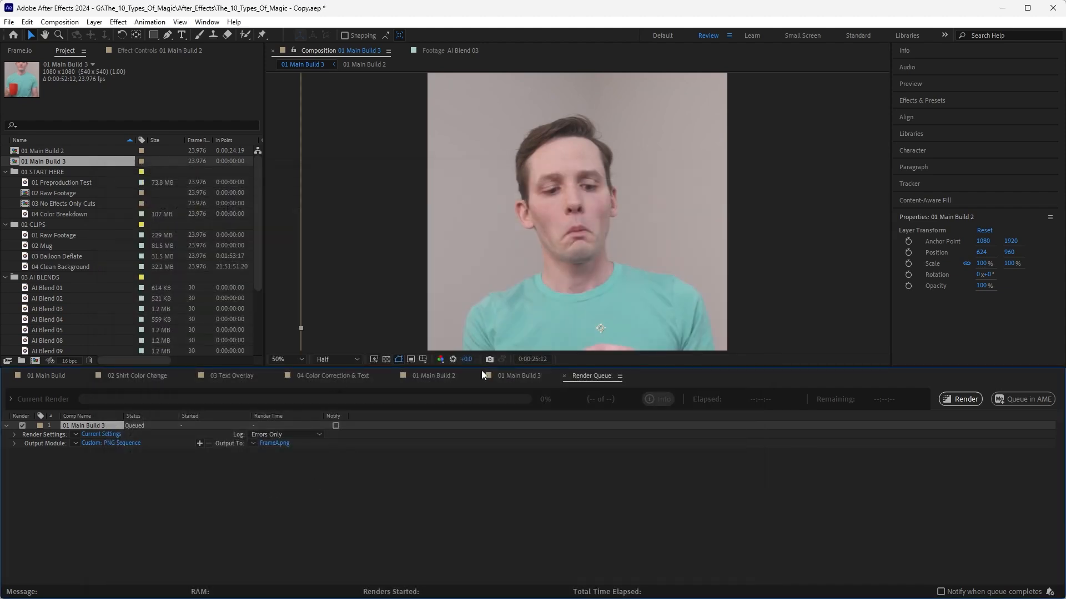
pyautogui.click(518, 375)
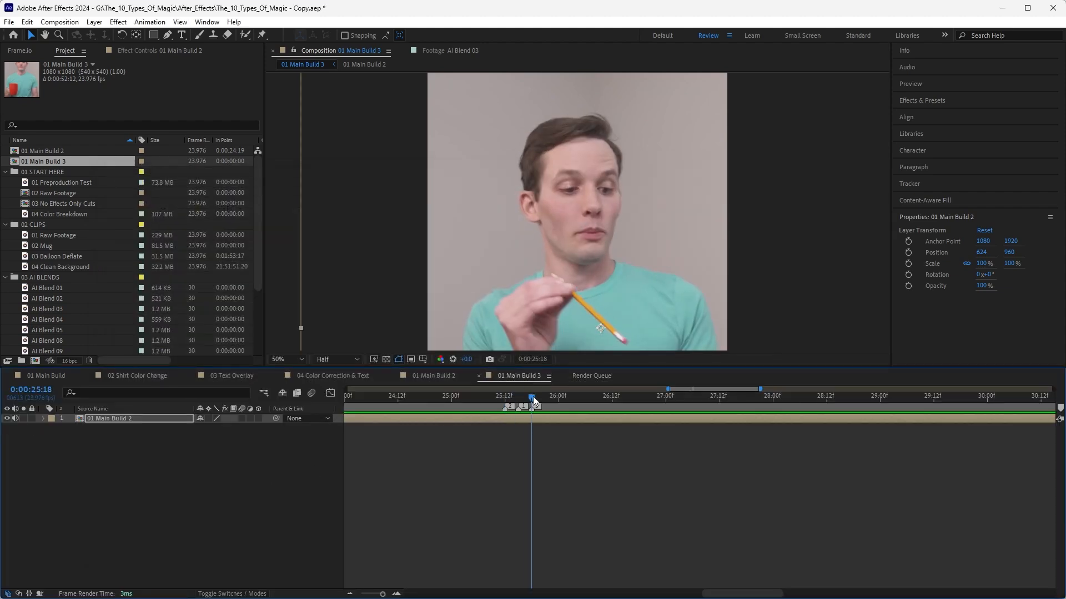
# Step: Queue the 25:18 frame as a second PNG still saved in the Blends folder
pyautogui.click(59, 22)
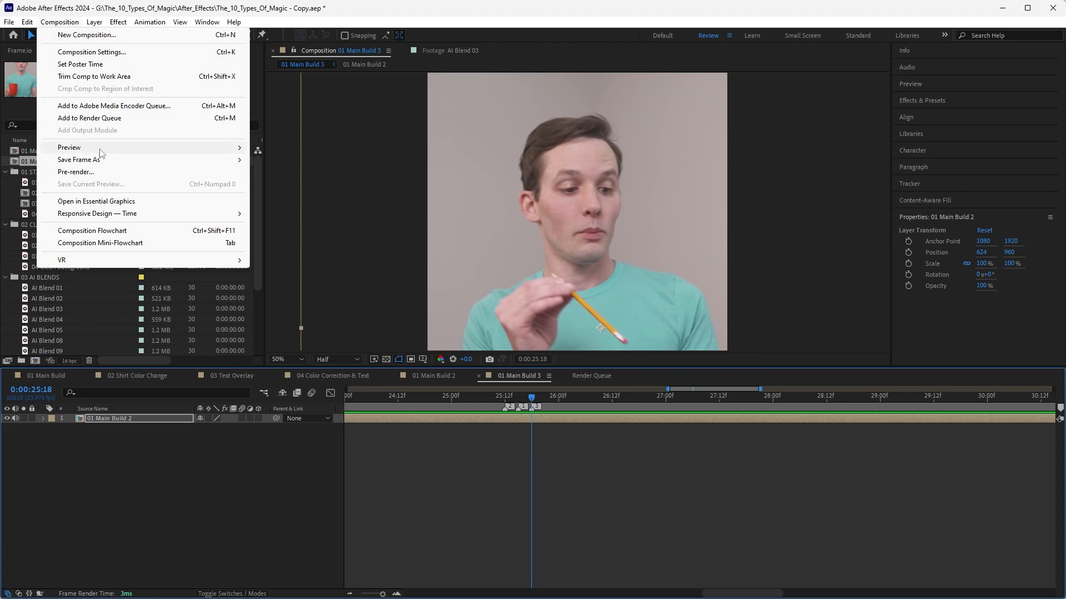
pyautogui.click(88, 118)
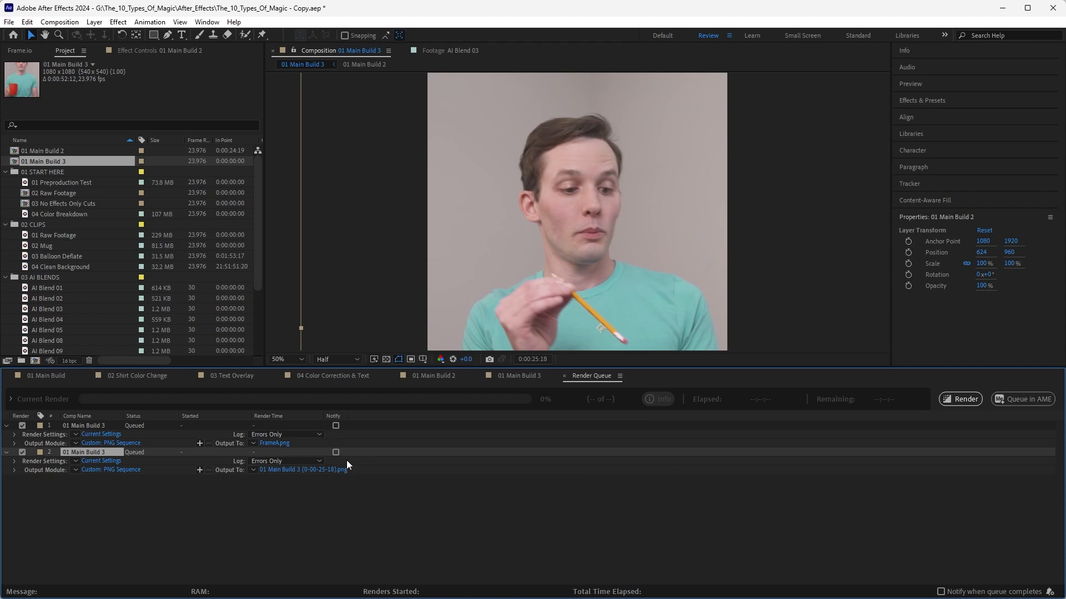
pyautogui.click(302, 469)
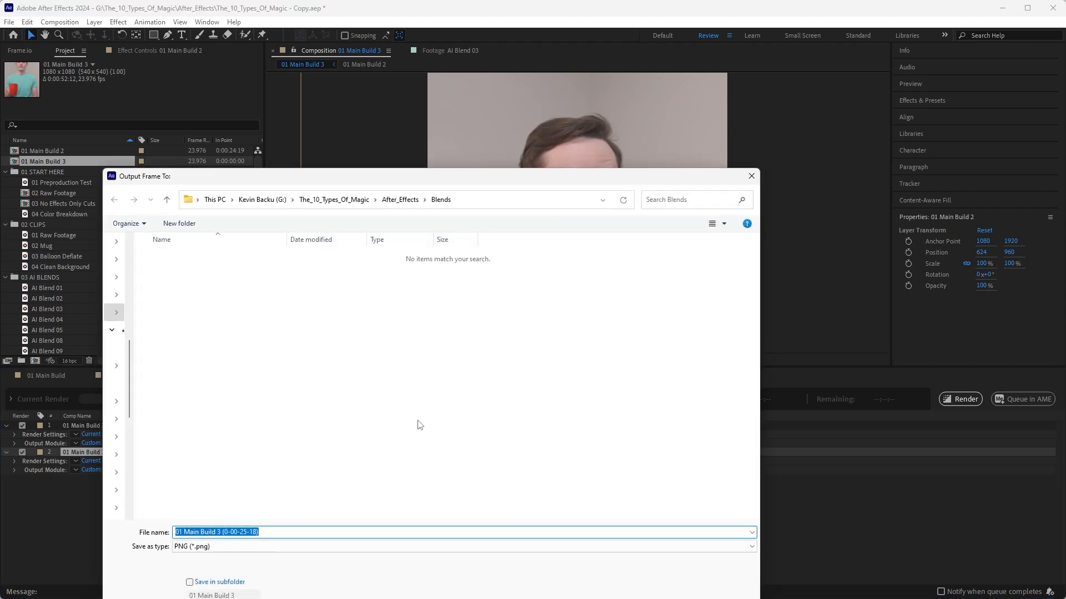
pyautogui.write('Fram')
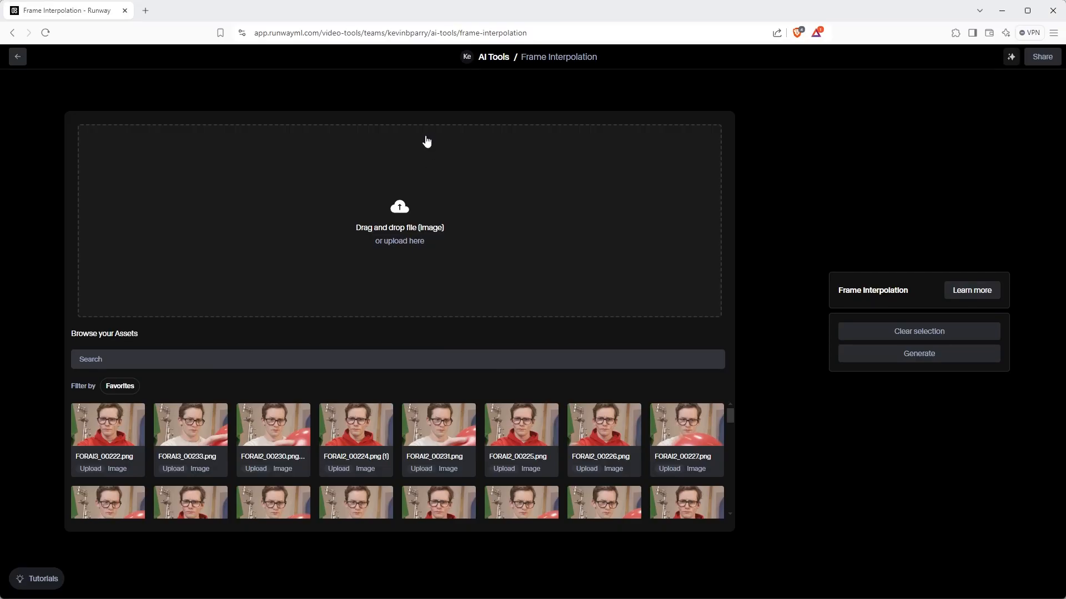
pyautogui.moveTo(310, 173)
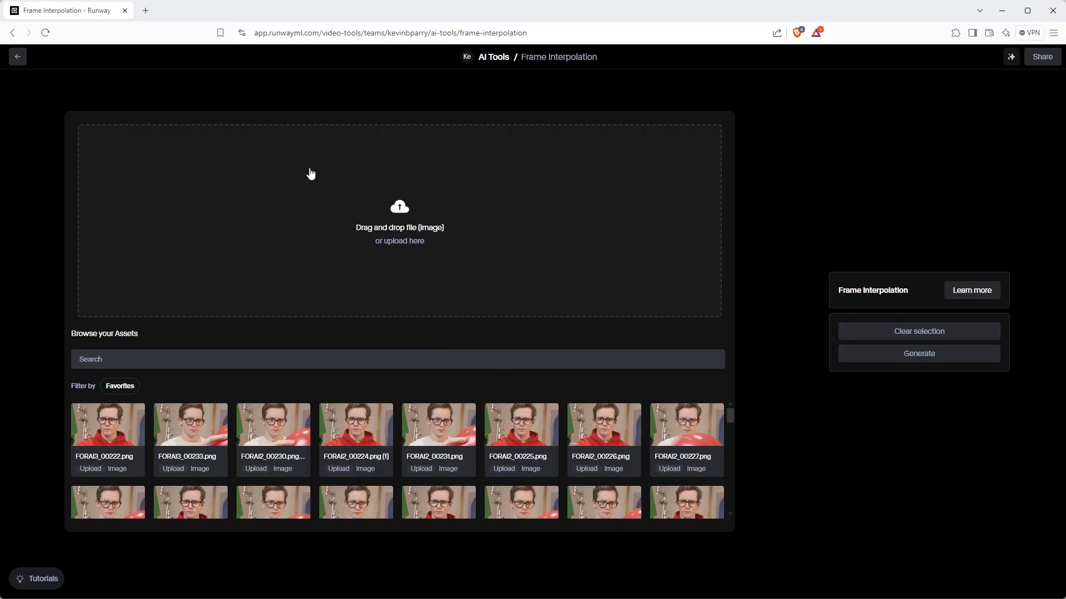
pyautogui.moveTo(447, 258)
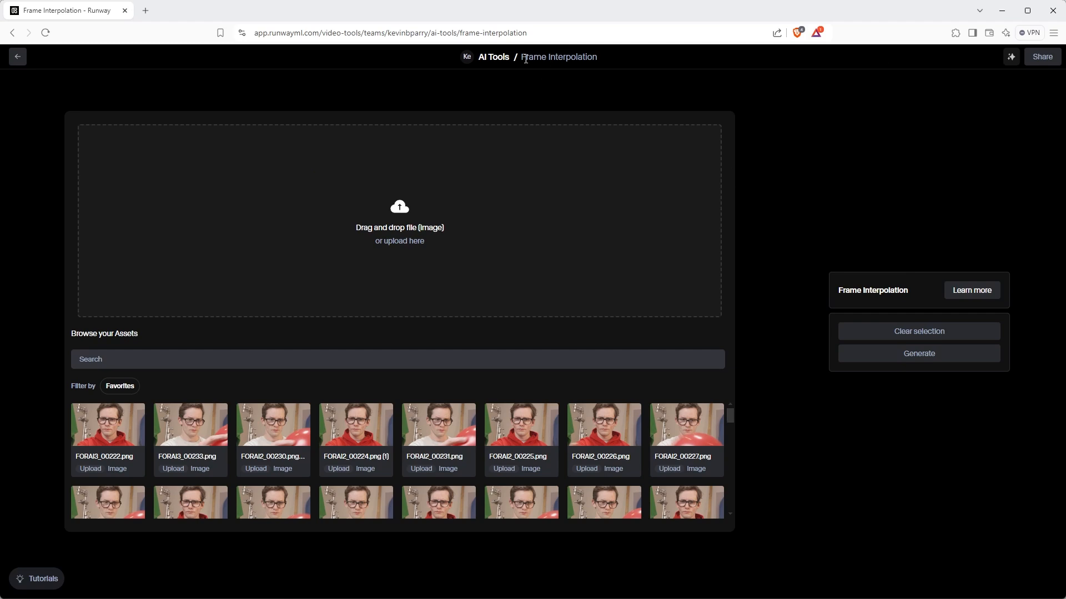
# Step: Upload FrameA and FrameB to Runway's Frame Interpolation and generate the interpolated clip
pyautogui.click(18, 57)
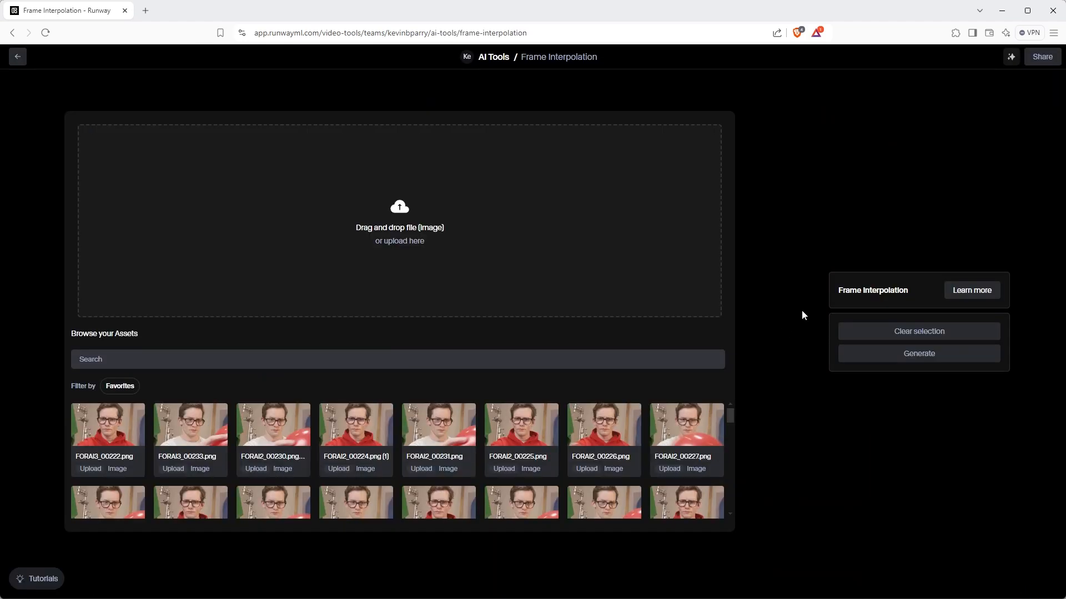
pyautogui.click(400, 240)
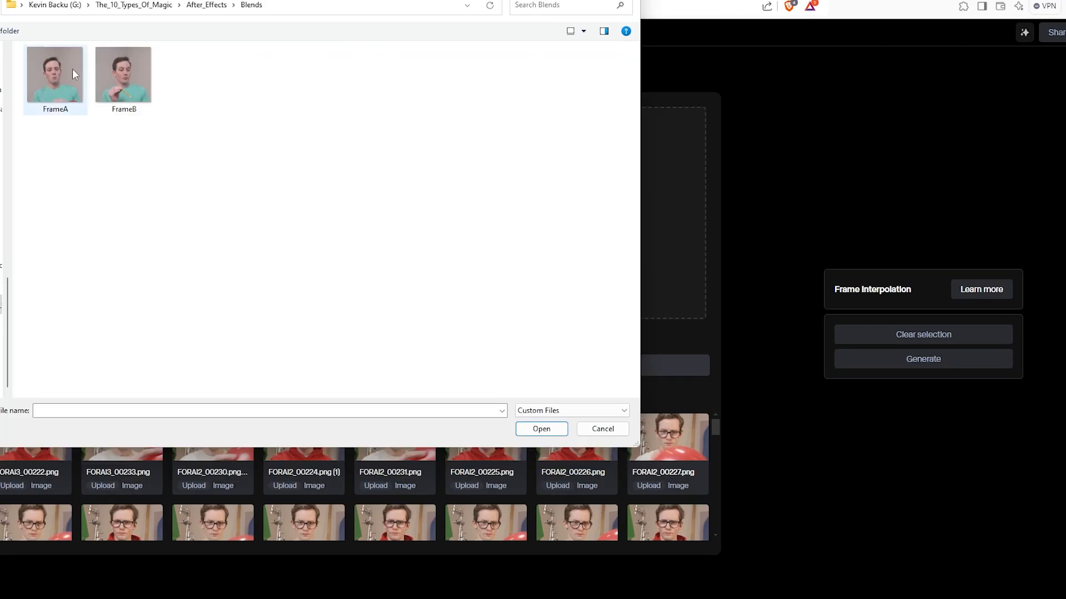
pyautogui.click(55, 73)
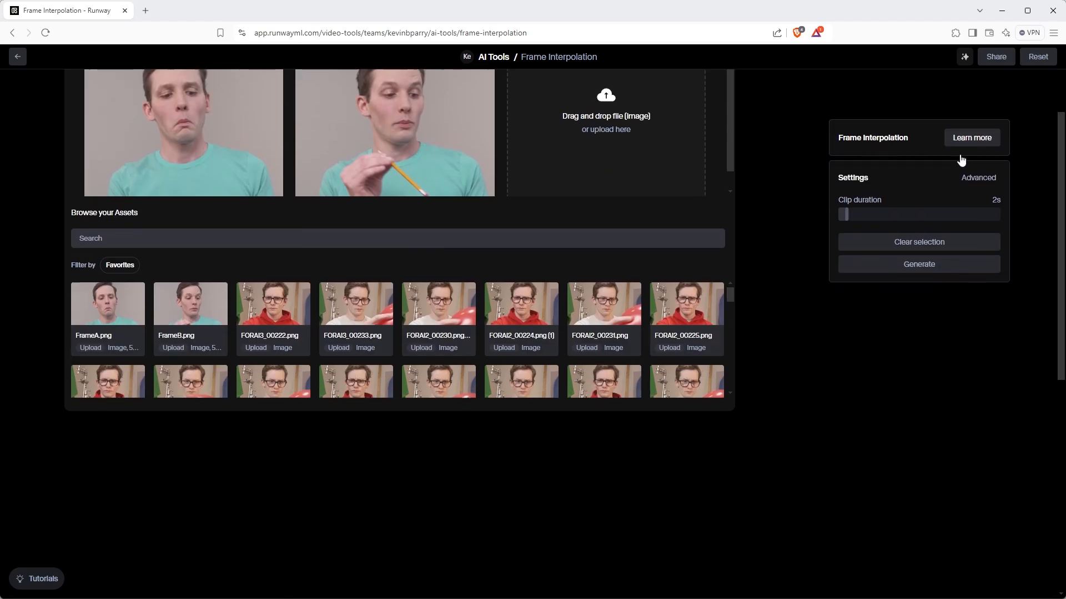
pyautogui.click(918, 264)
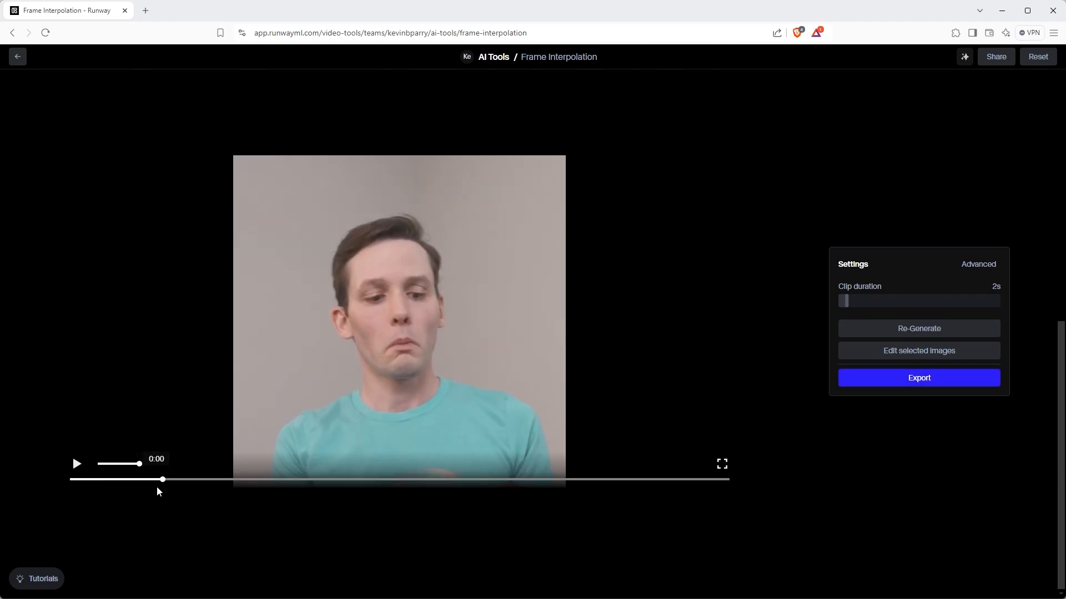
pyautogui.moveTo(147, 480)
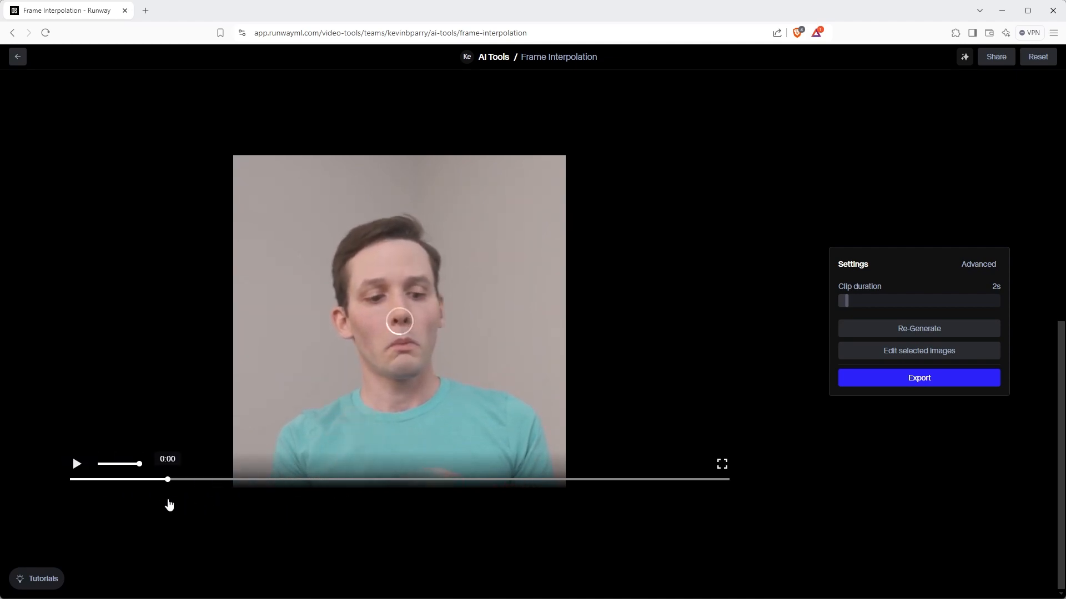
pyautogui.moveTo(542, 389)
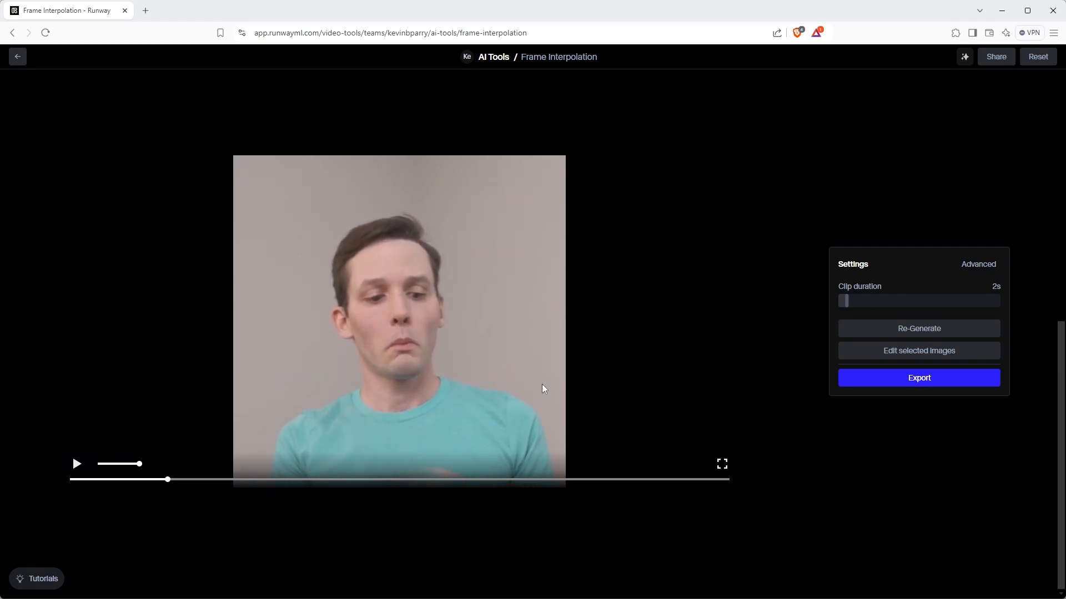
# Step: Export the generated clip as 'Blend' at 1080p resolution
pyautogui.click(918, 378)
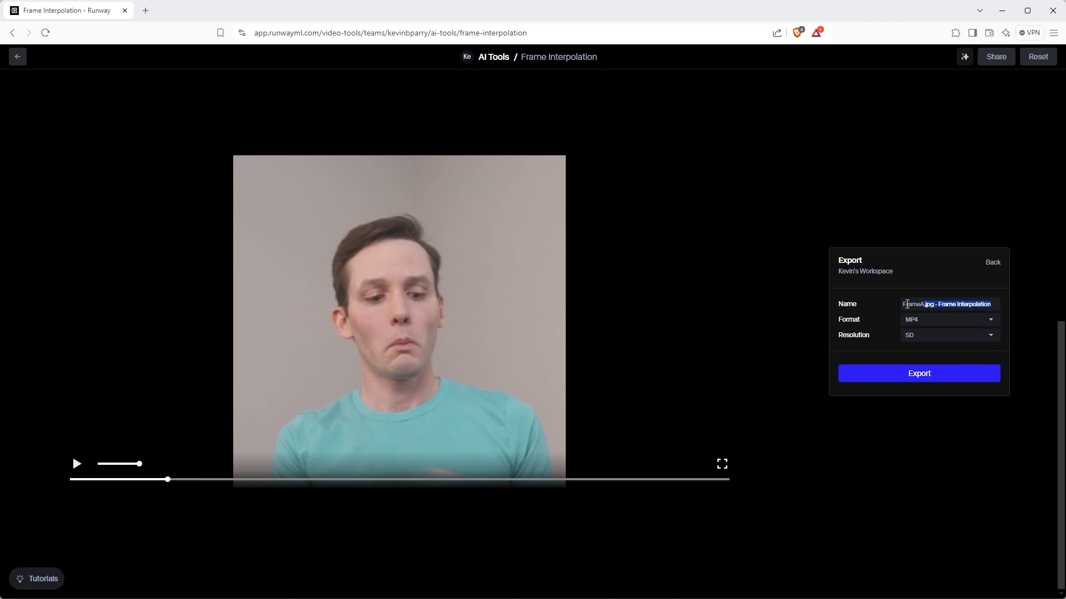
pyautogui.write('Blend')
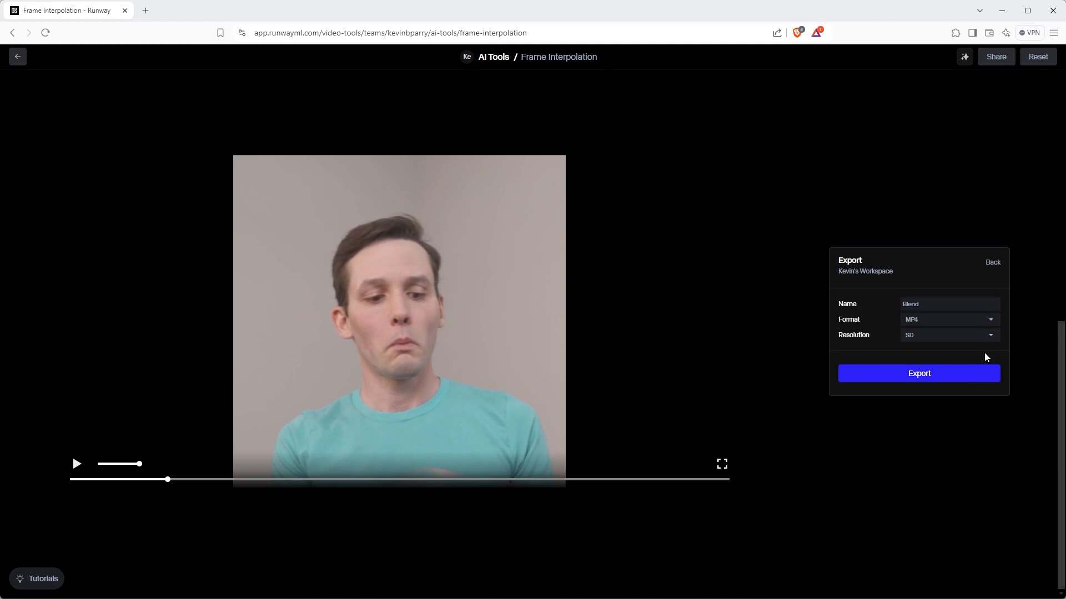
pyautogui.click(948, 334)
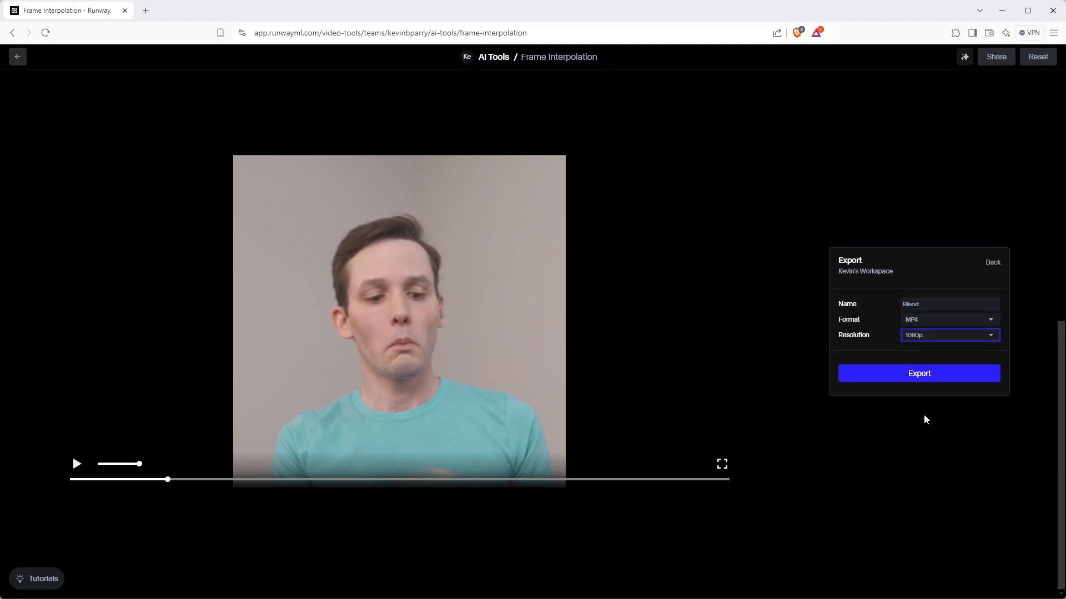
pyautogui.click(918, 373)
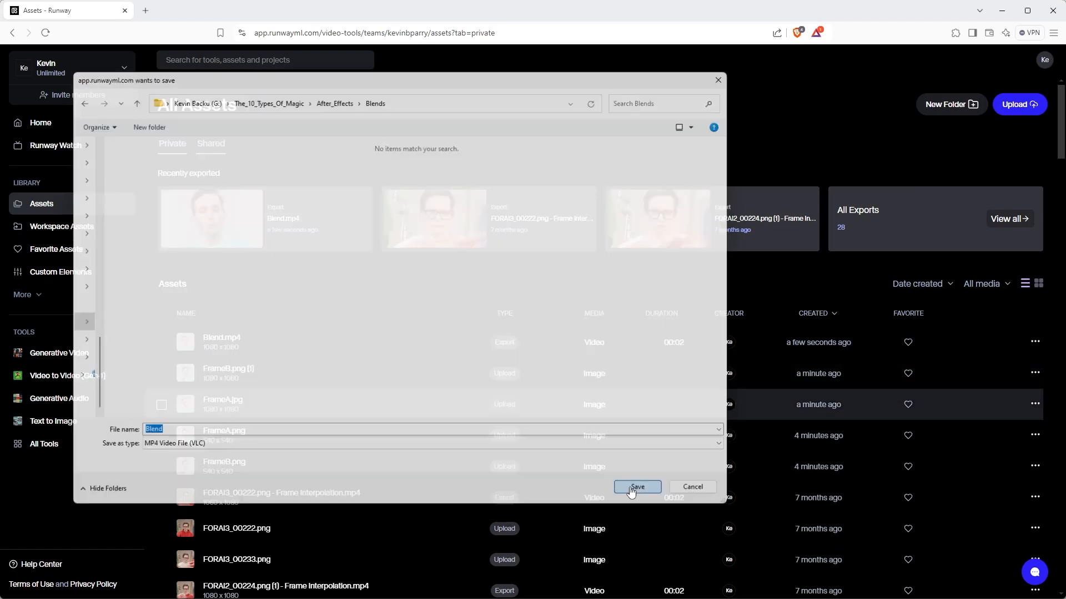
# Step: Save the Blend video into the Blends folder
pyautogui.click(636, 487)
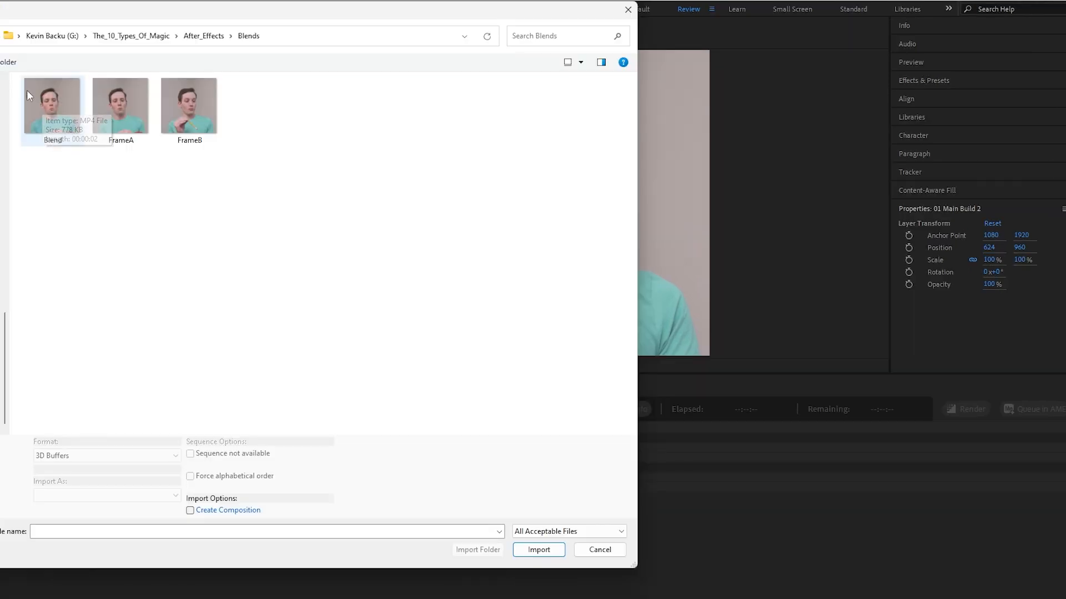
# Step: Import Blend.mp4, open 01 Main Build 2, and select the Add Balloon layer
pyautogui.click(538, 549)
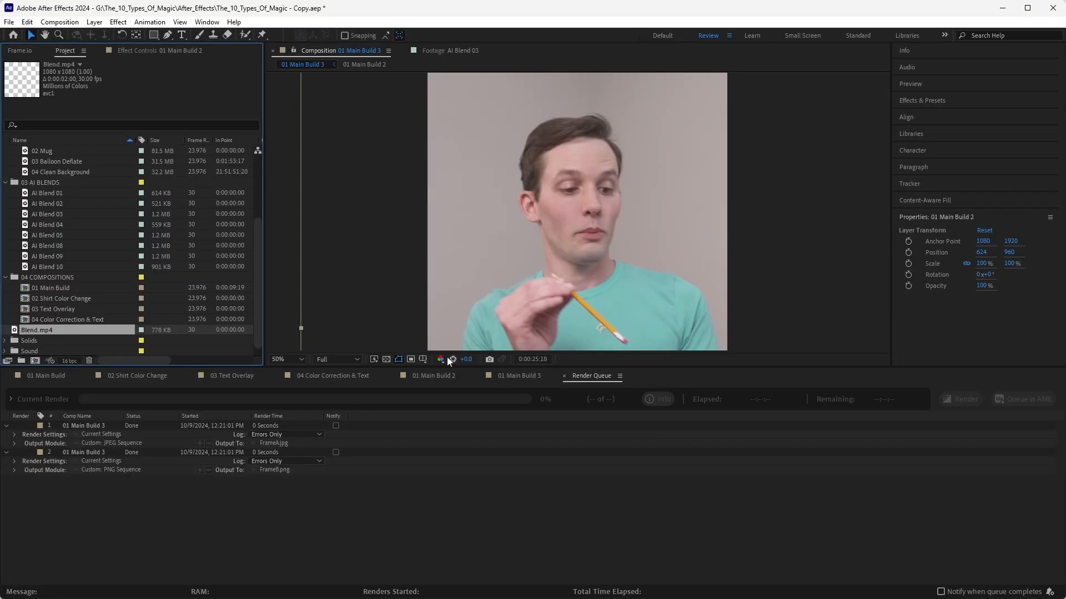
pyautogui.click(433, 376)
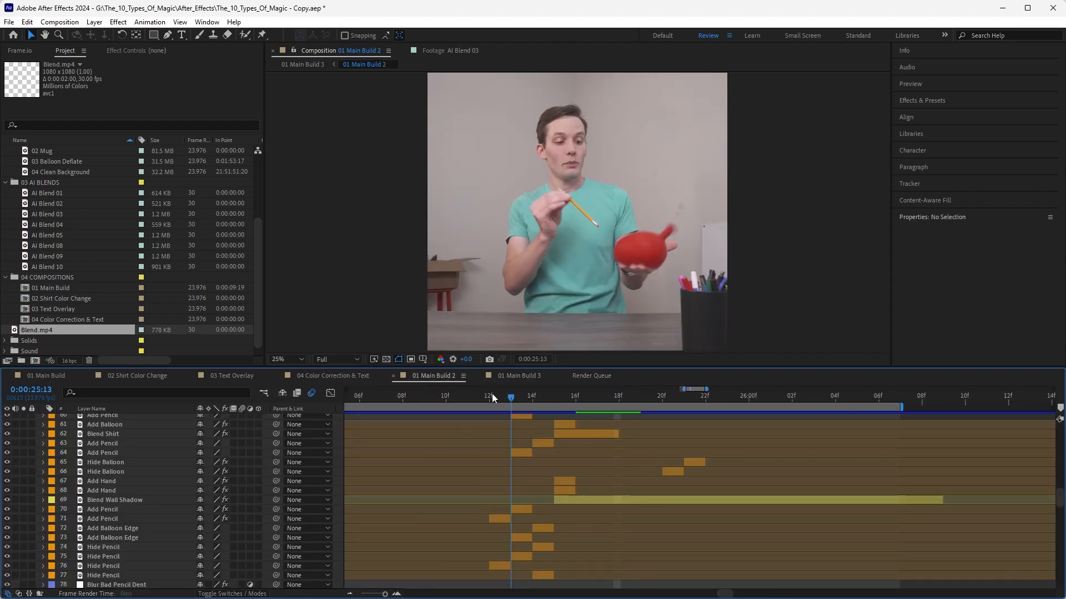
pyautogui.click(532, 396)
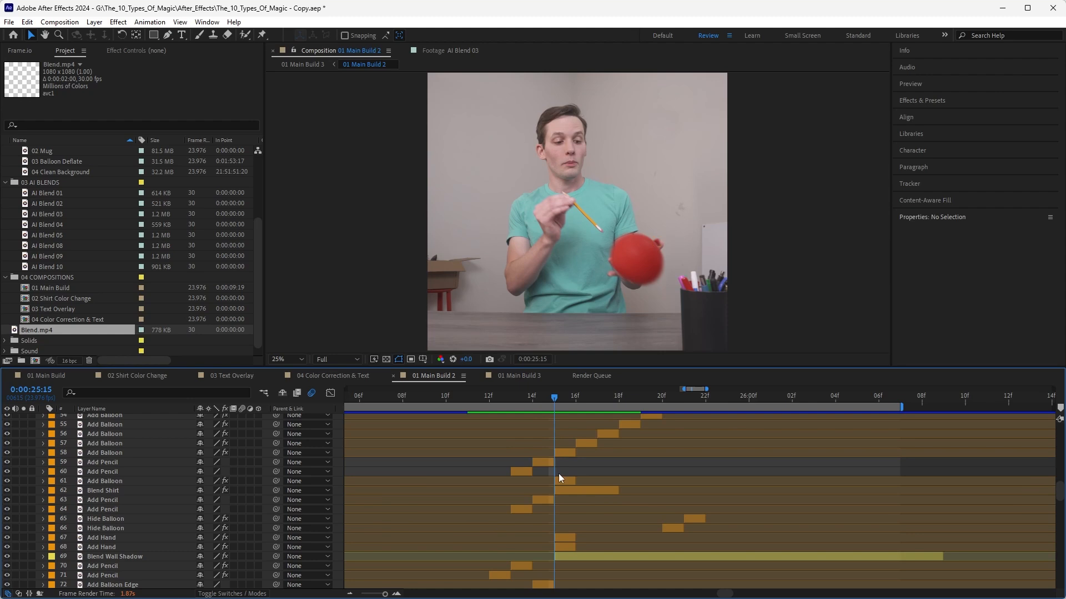
pyautogui.scroll(3)
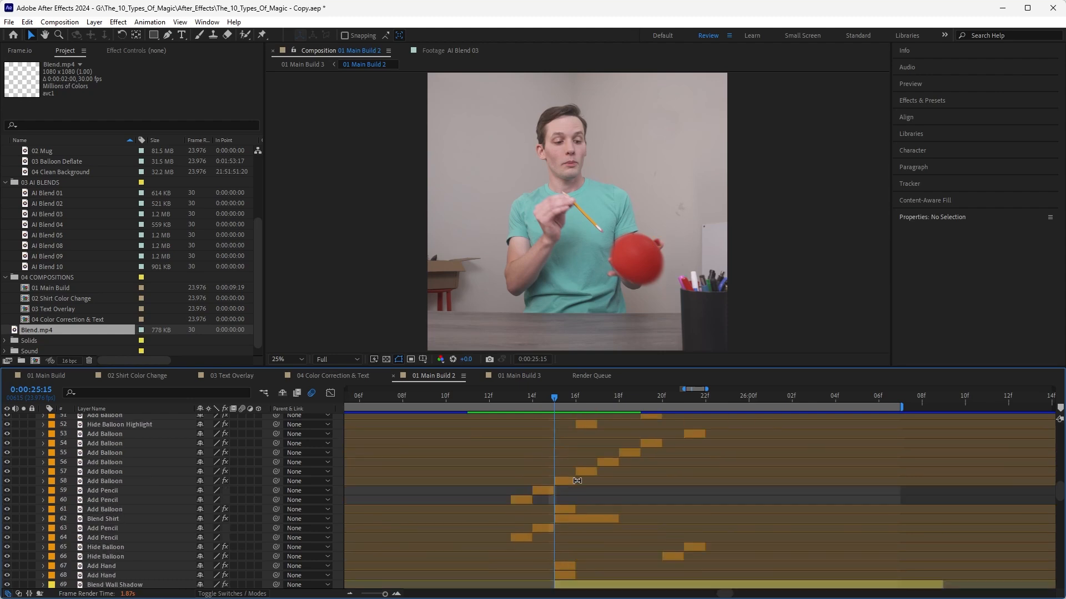
pyautogui.click(105, 481)
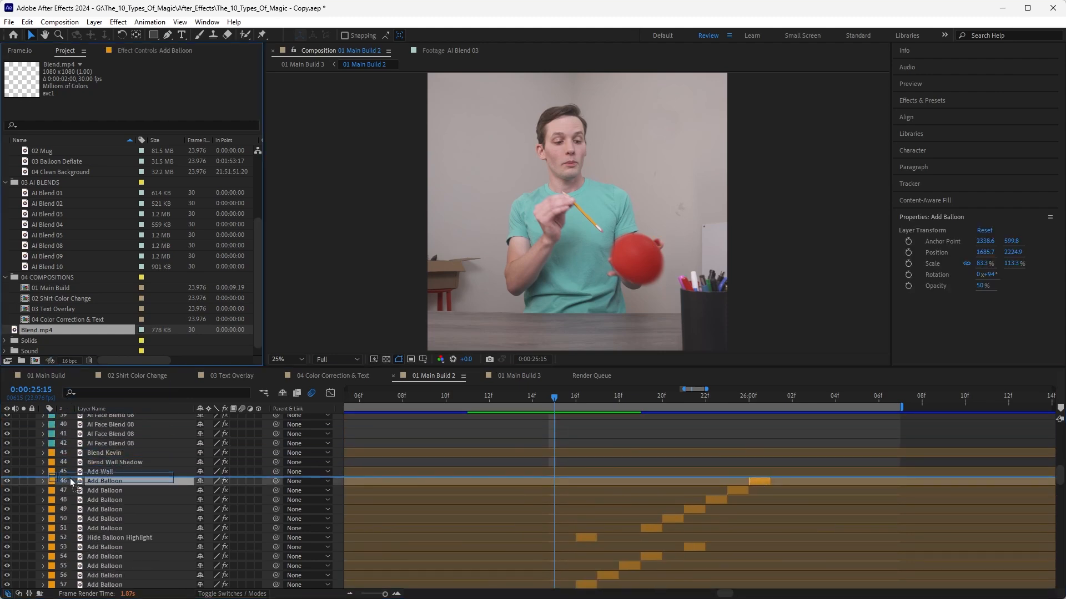
# Step: Add Blend.mp4 above Add Balloon and preview frames around the jump cut
pyautogui.click(108, 481)
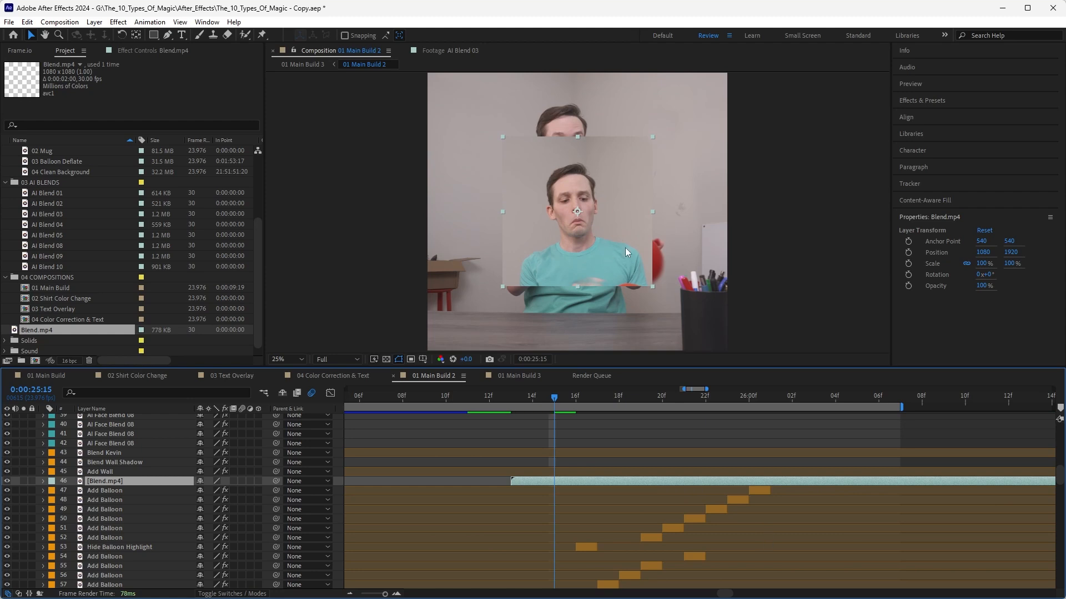
pyautogui.moveTo(595, 232)
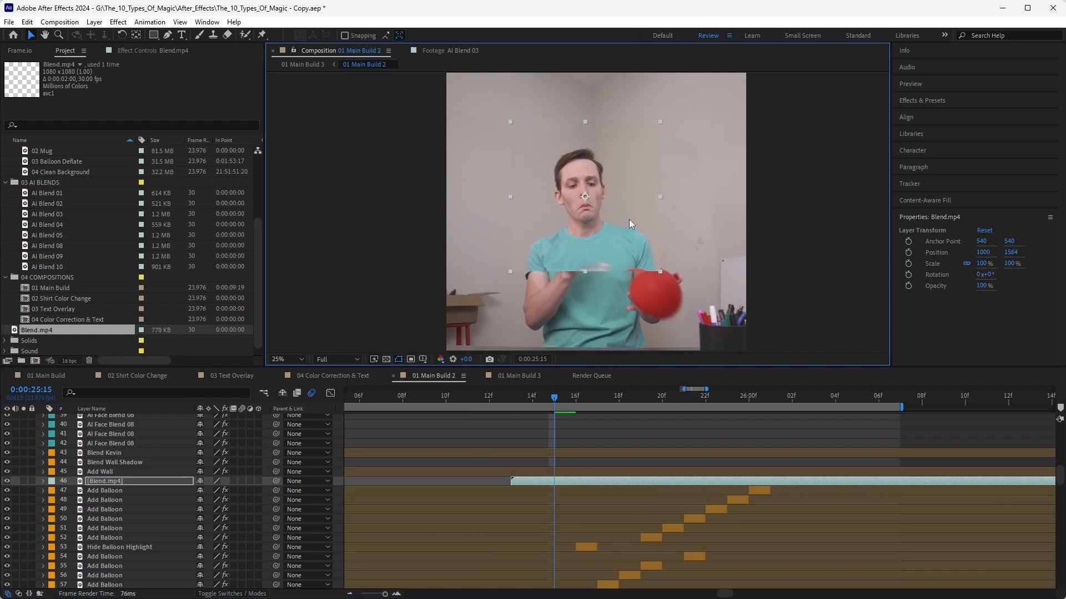
pyautogui.click(663, 395)
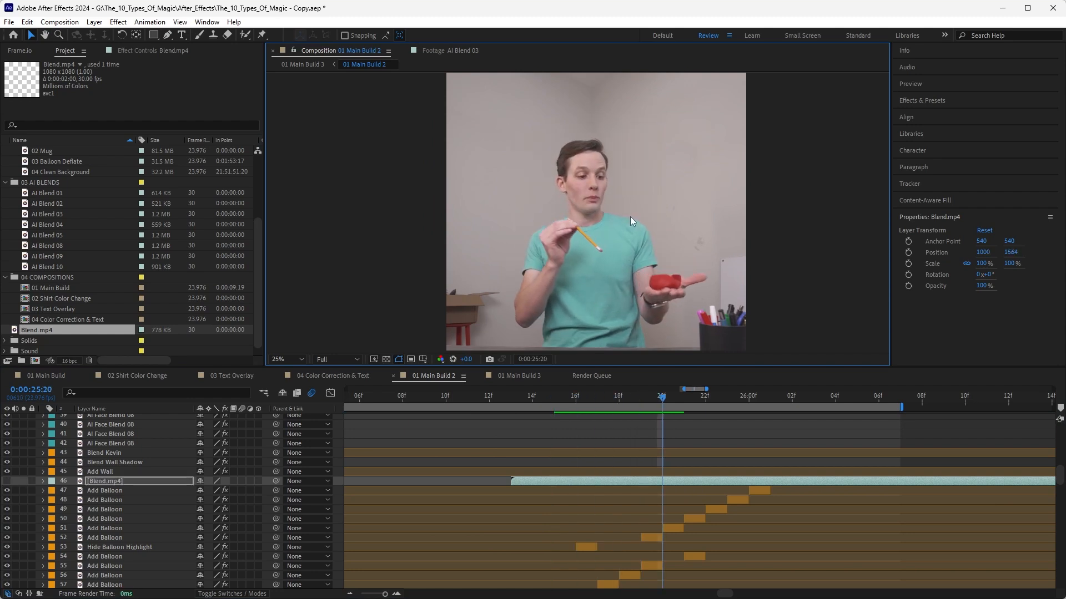
pyautogui.click(554, 397)
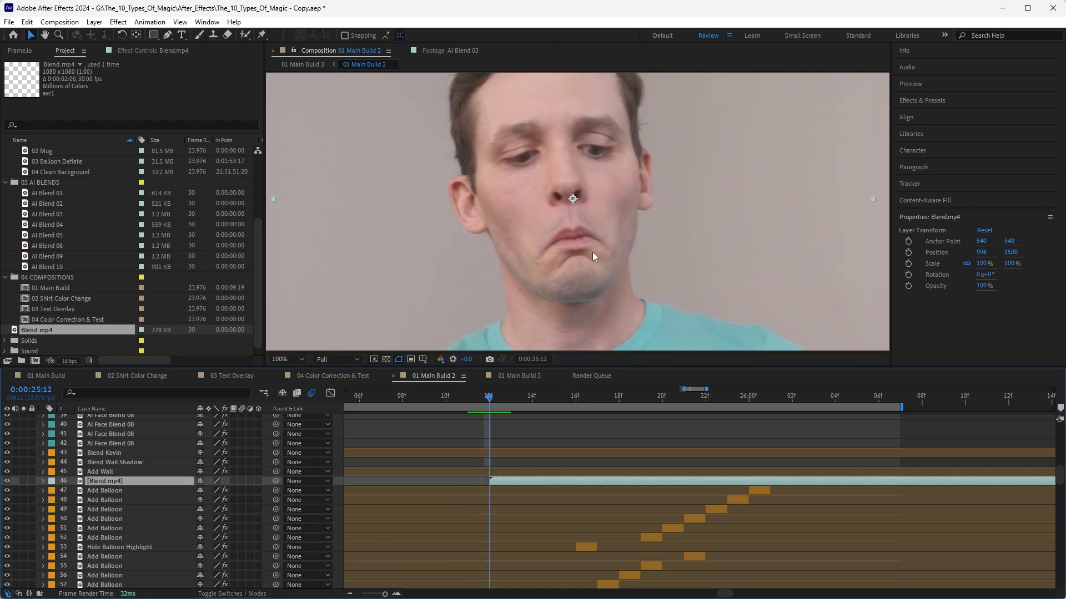
# Step: Zoom in and out to check Blend's face alignment at Position 996, 1500
pyautogui.click(284, 359)
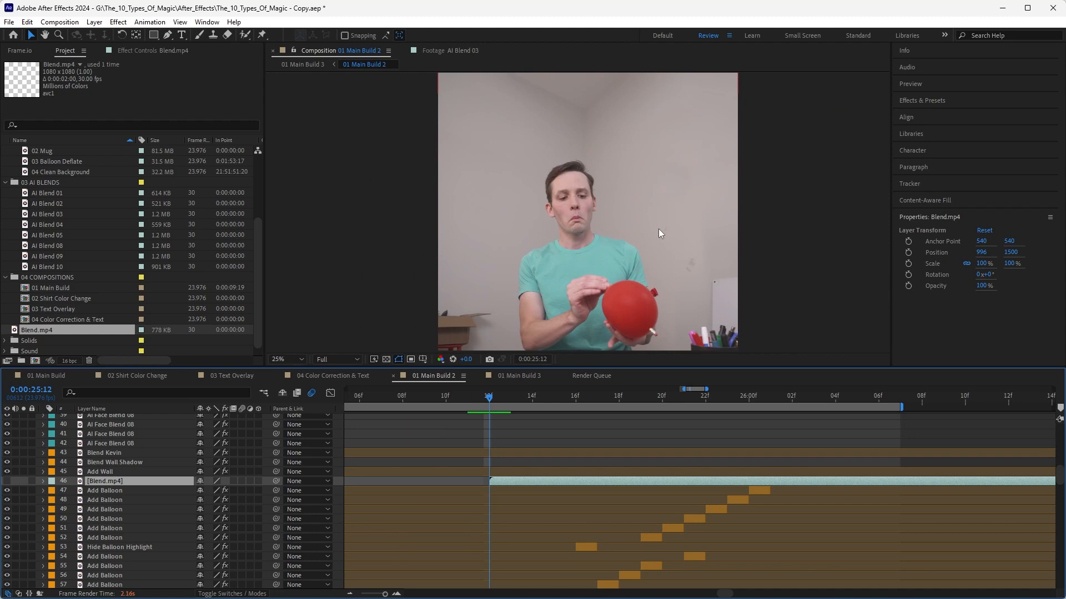
pyautogui.moveTo(647, 220)
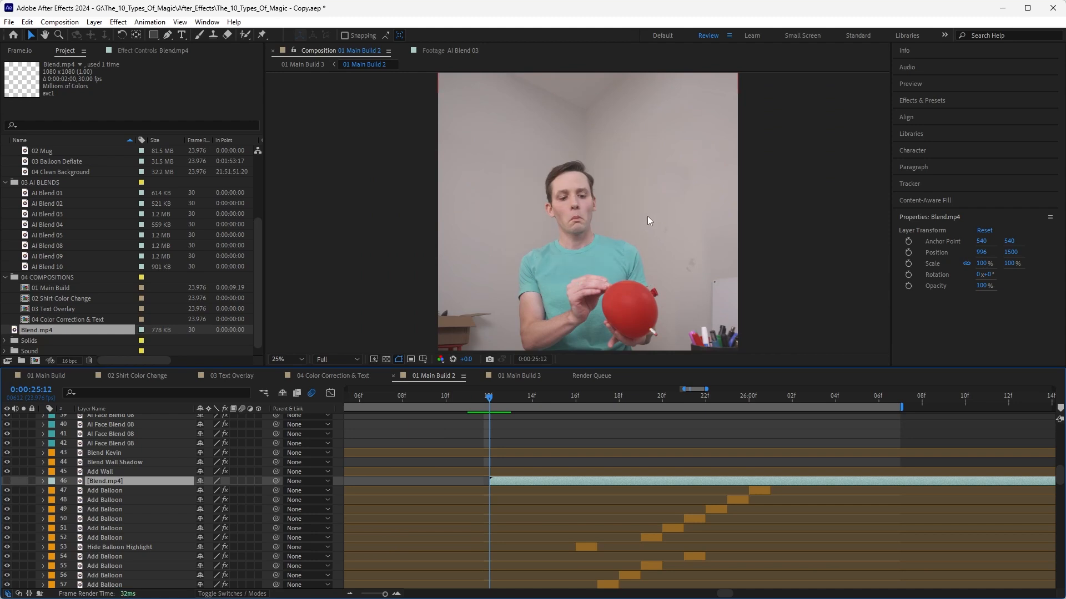
pyautogui.click(286, 359)
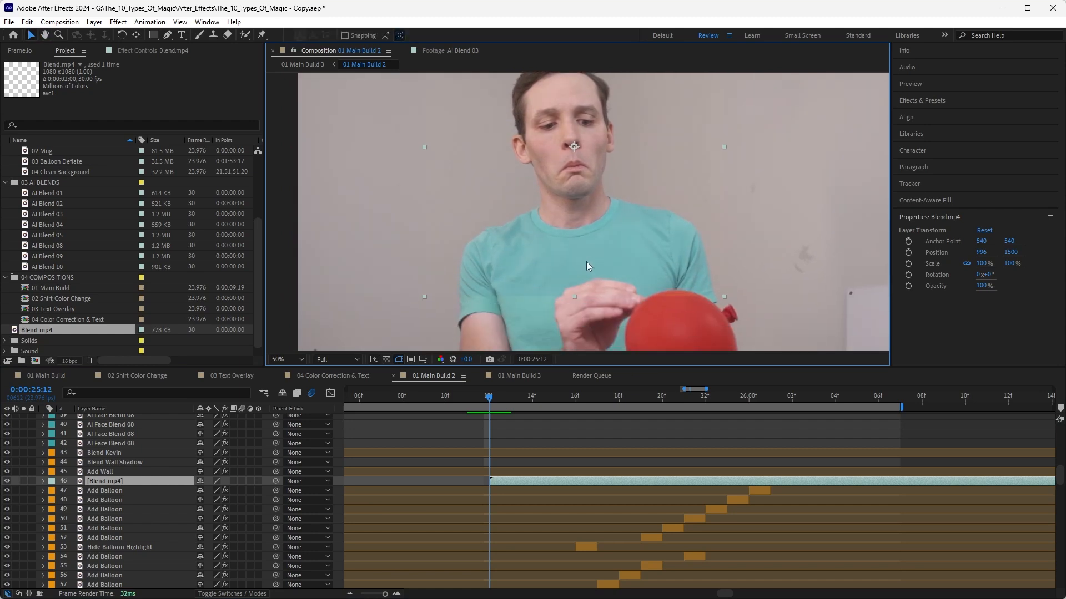
pyautogui.click(282, 359)
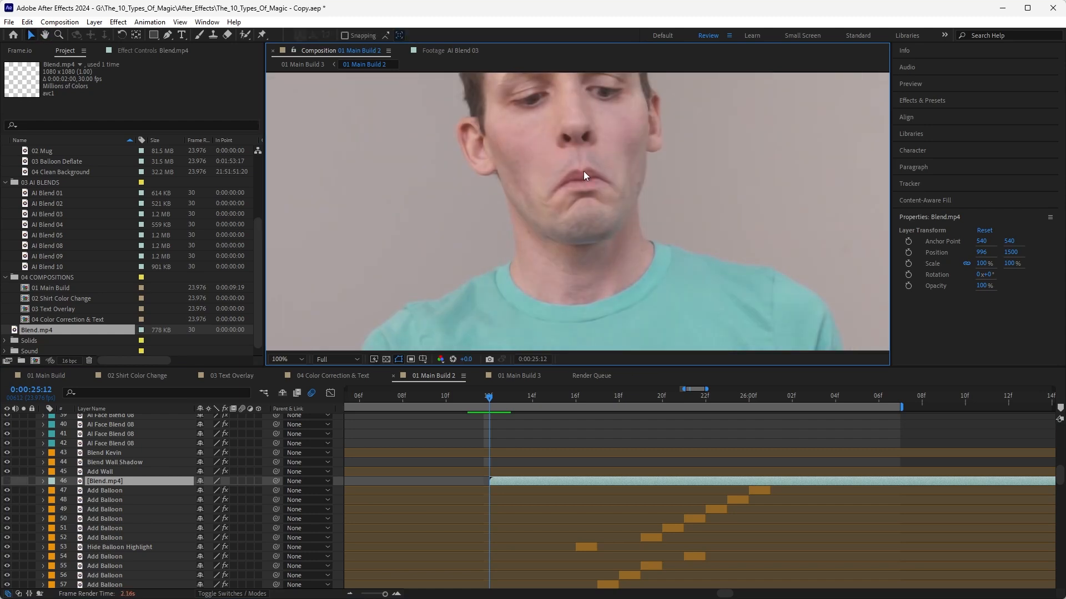
pyautogui.click(284, 359)
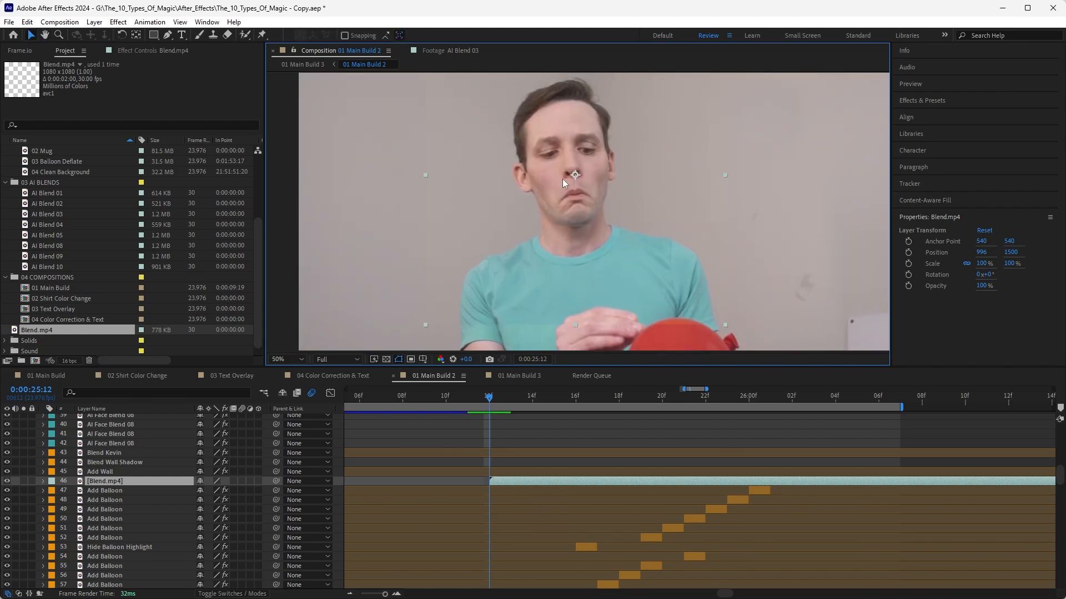
pyautogui.moveTo(504, 245)
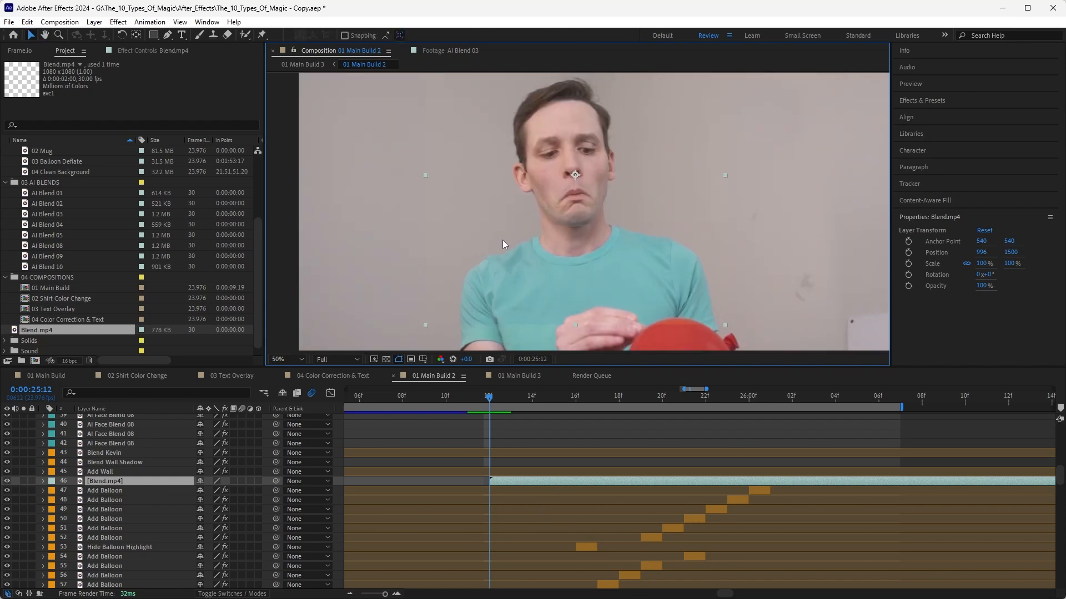
pyautogui.moveTo(505, 205)
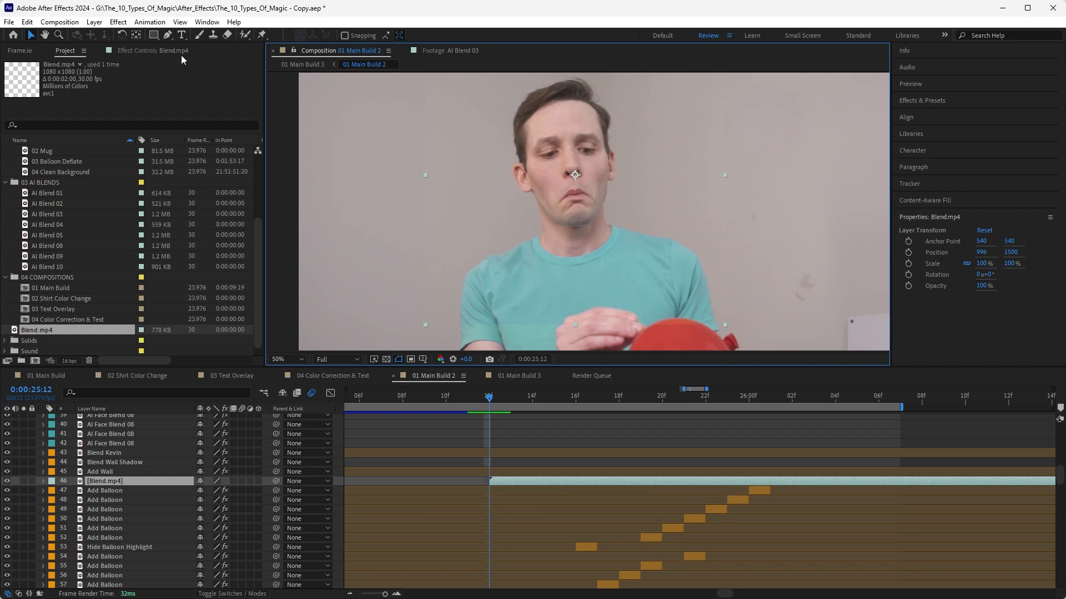
# Step: Add Lumetri Color to Blend.mp4 and scroll down to its Hue Saturation Curves
pyautogui.click(117, 22)
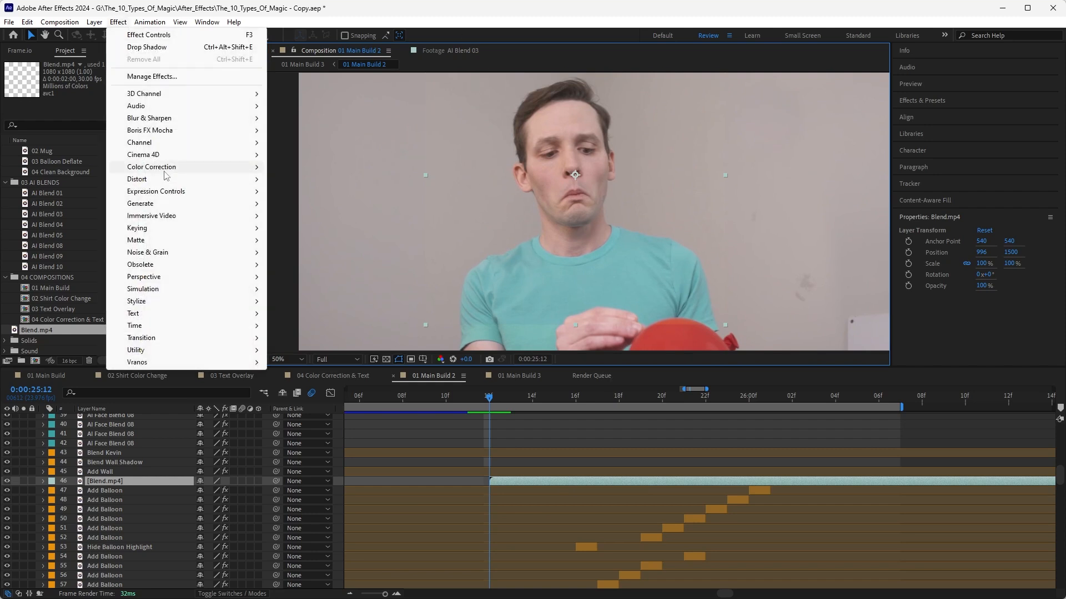
pyautogui.click(151, 167)
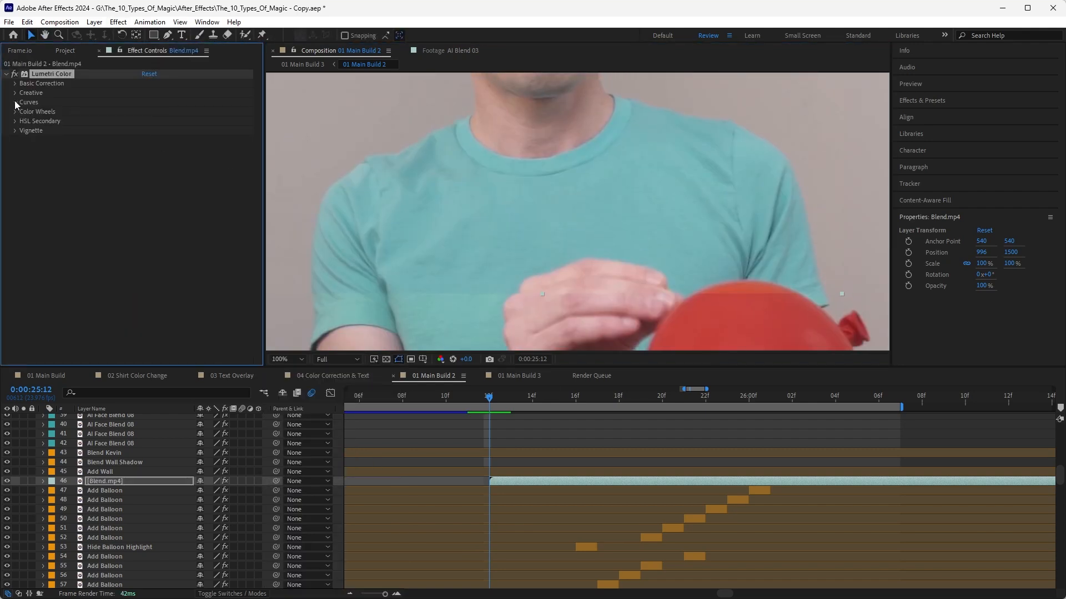
pyautogui.scroll(-3)
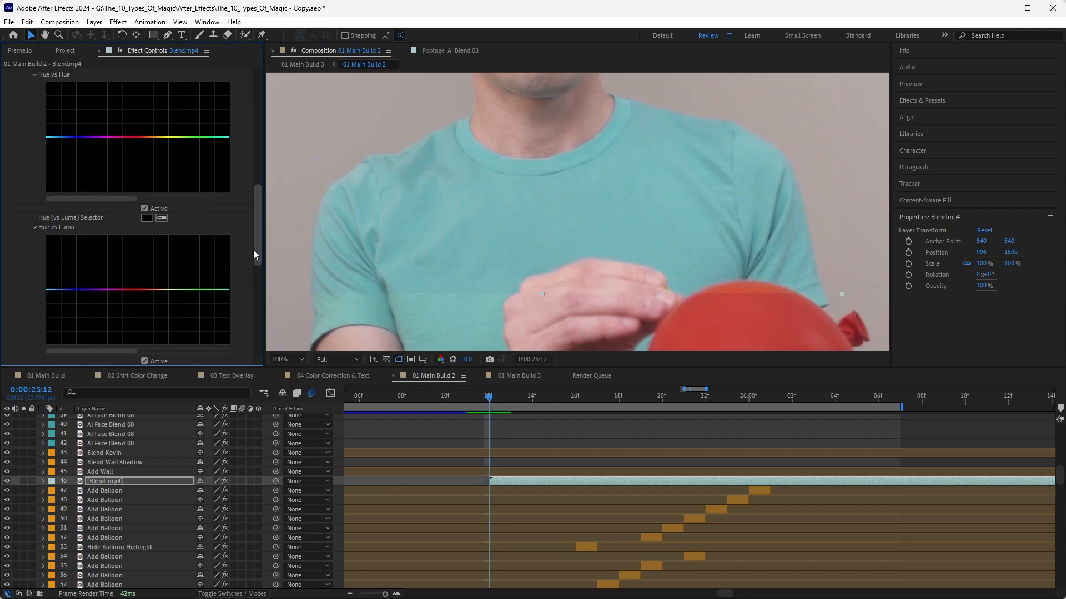
pyautogui.scroll(-3)
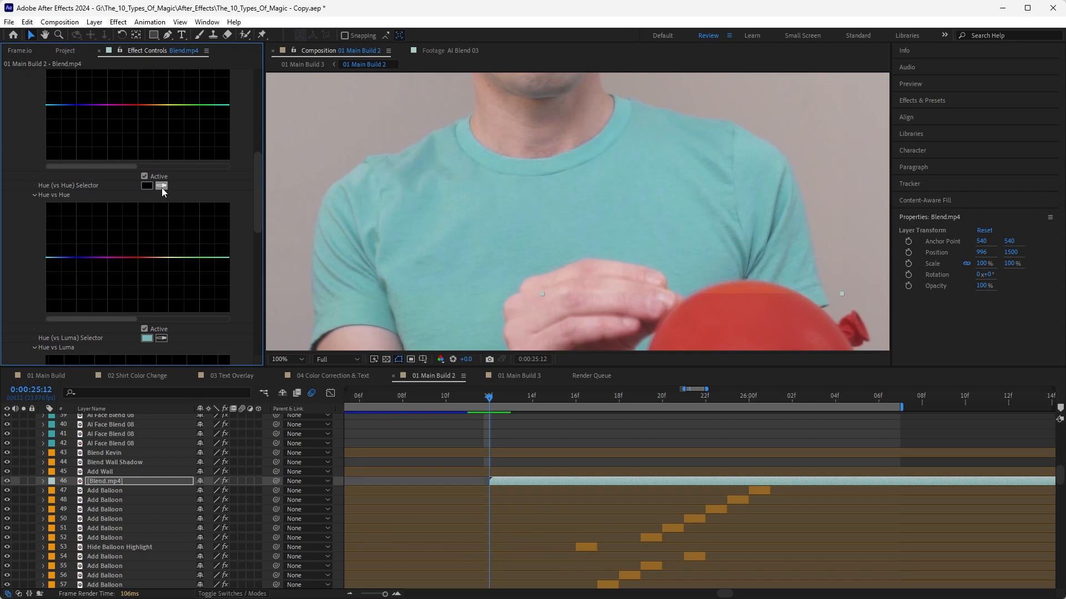
# Step: Sample the shirt colour and a second colour as points on the hue curves
pyautogui.click(161, 185)
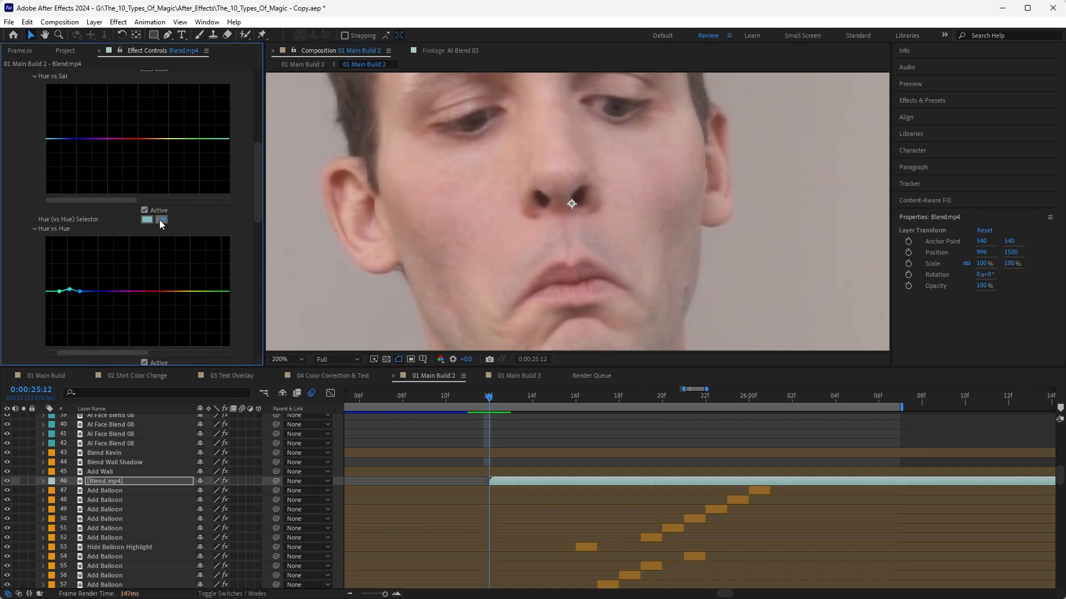
pyautogui.click(146, 219)
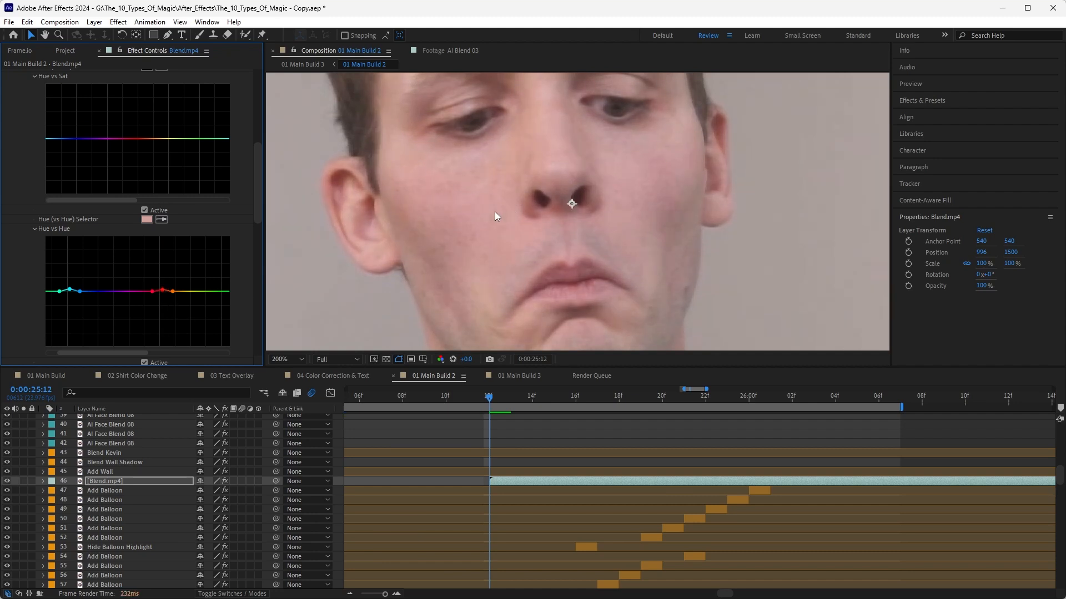
pyautogui.moveTo(473, 211)
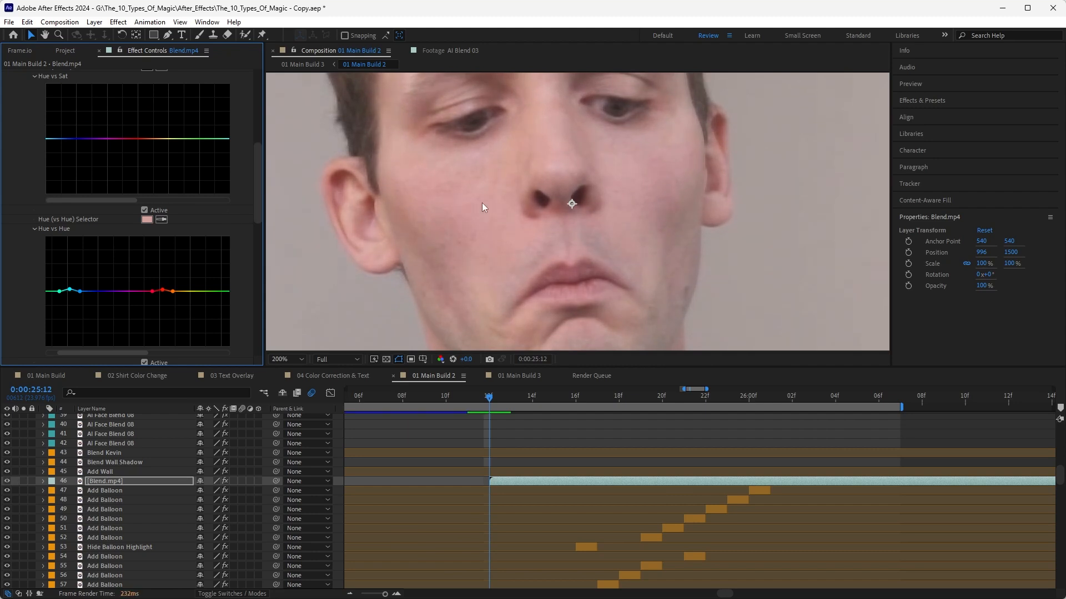
pyautogui.scroll(-3)
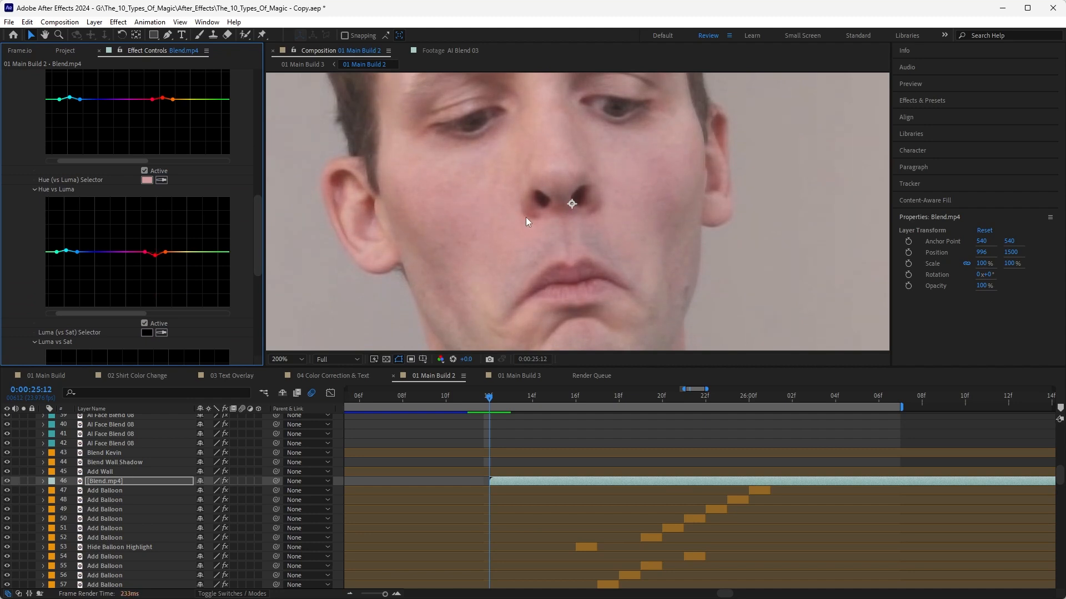
pyautogui.click(285, 359)
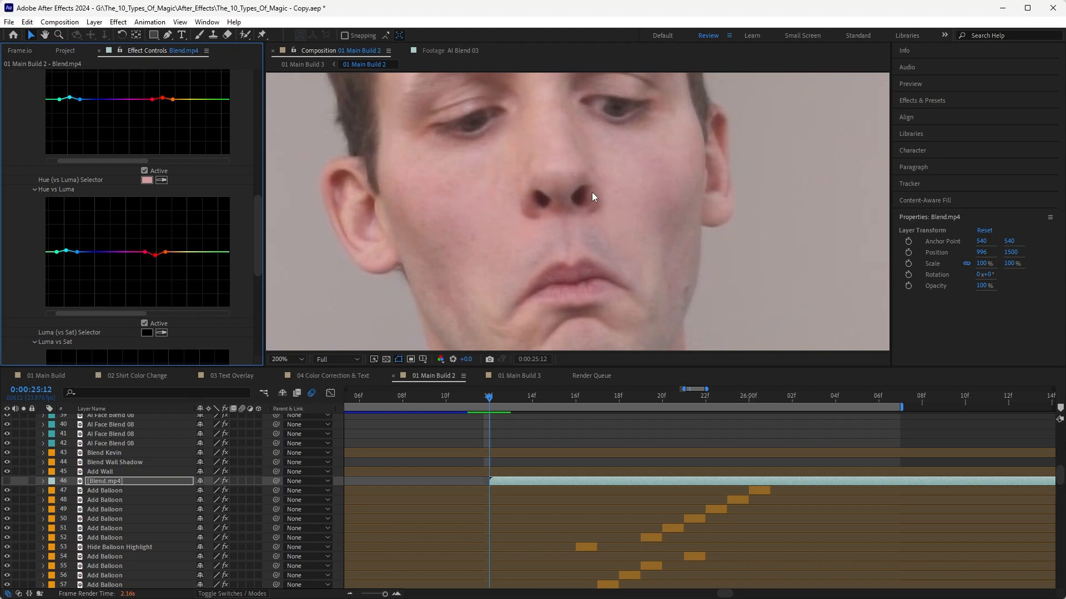
pyautogui.moveTo(563, 214)
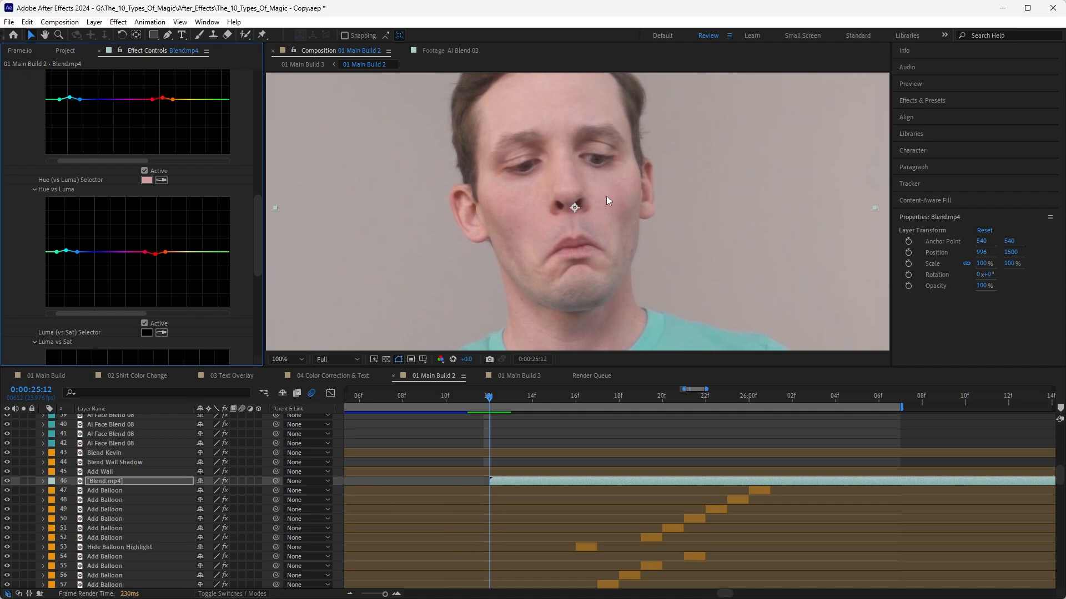
# Step: Adjust the red point on the Hue vs Sat curve, then zoom the viewer out to the whole frame
pyautogui.click(285, 359)
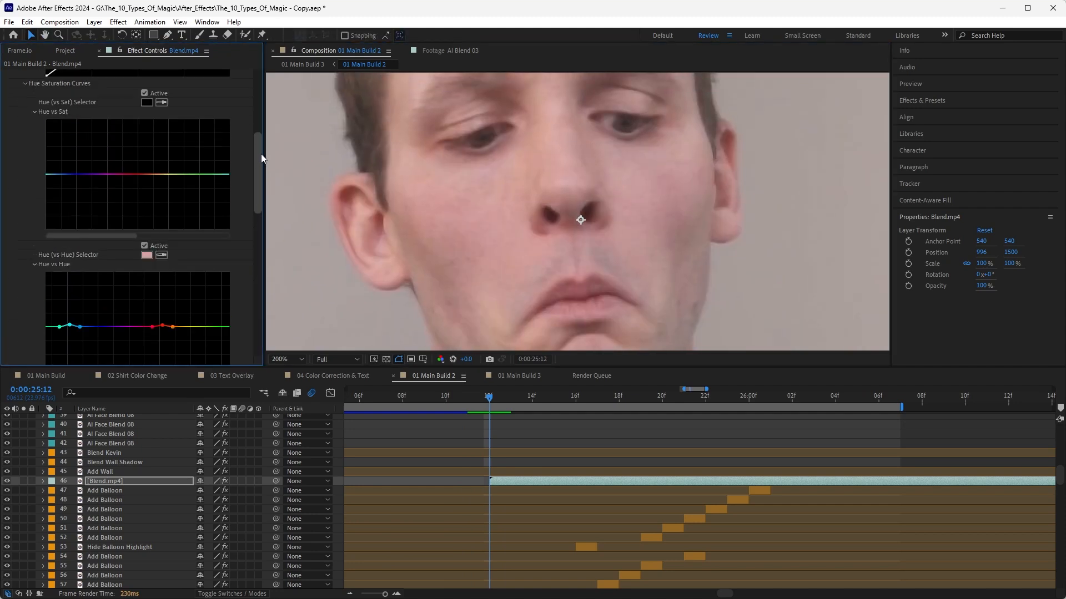
pyautogui.scroll(3)
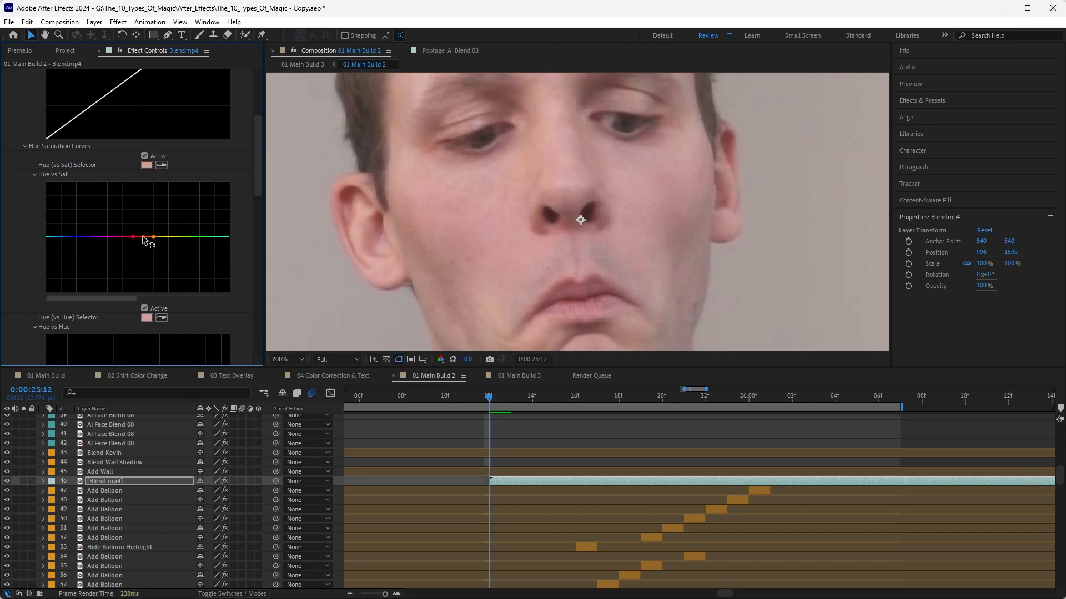
pyautogui.click(144, 237)
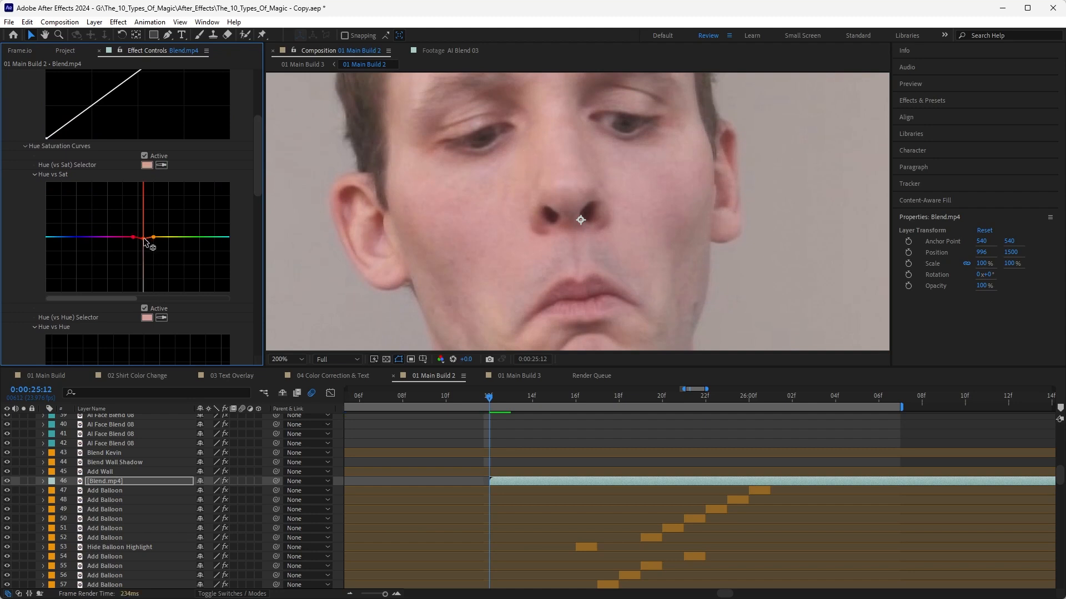
pyautogui.click(285, 359)
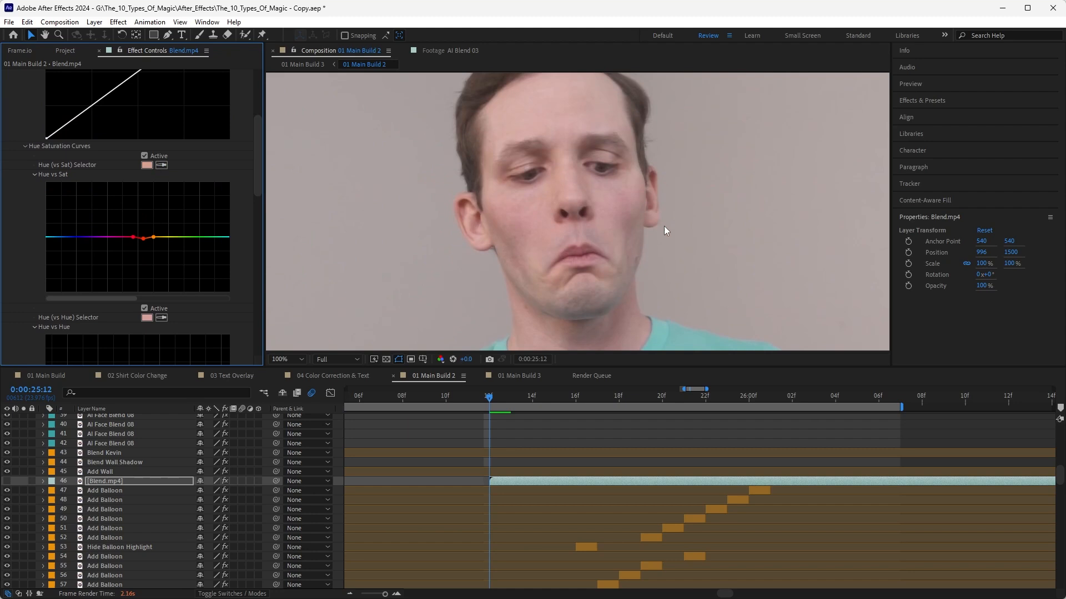
pyautogui.click(285, 359)
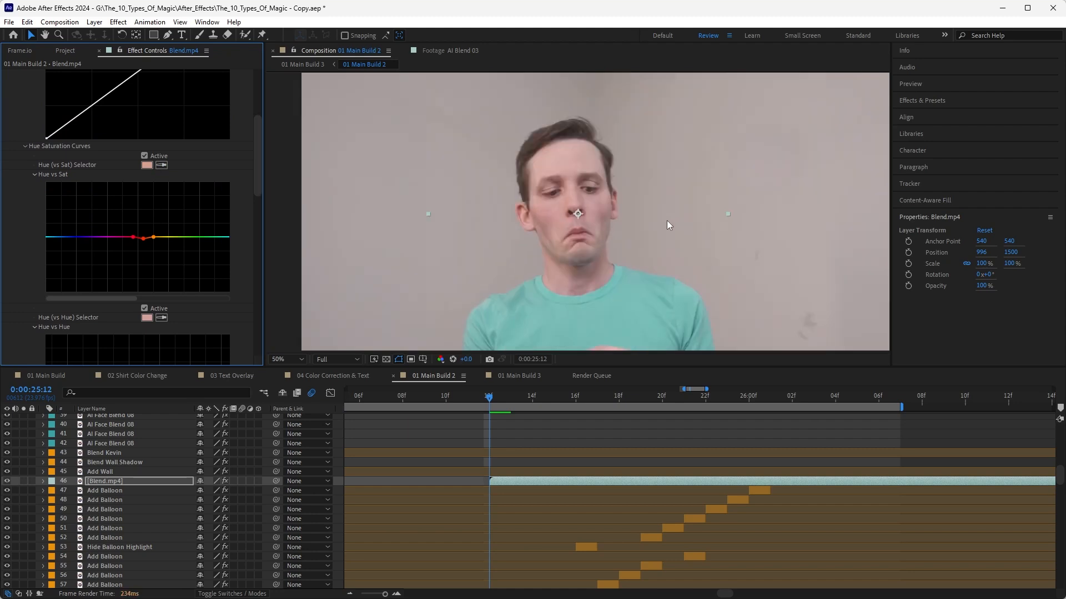
pyautogui.moveTo(256, 175)
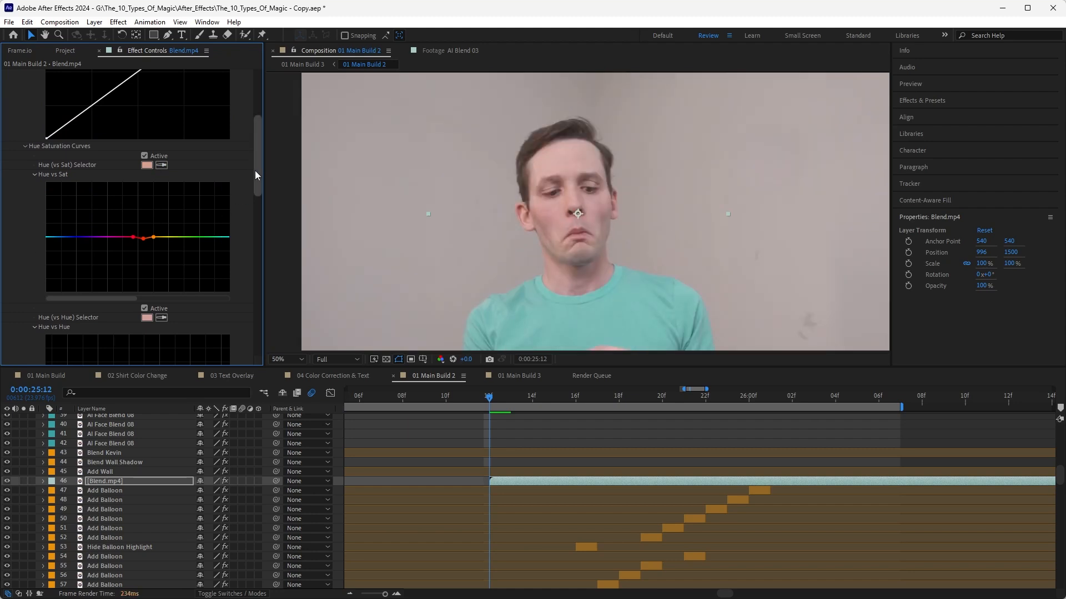
# Step: Bring up the Project panel and preview frames just after the jump cut
pyautogui.scroll(3)
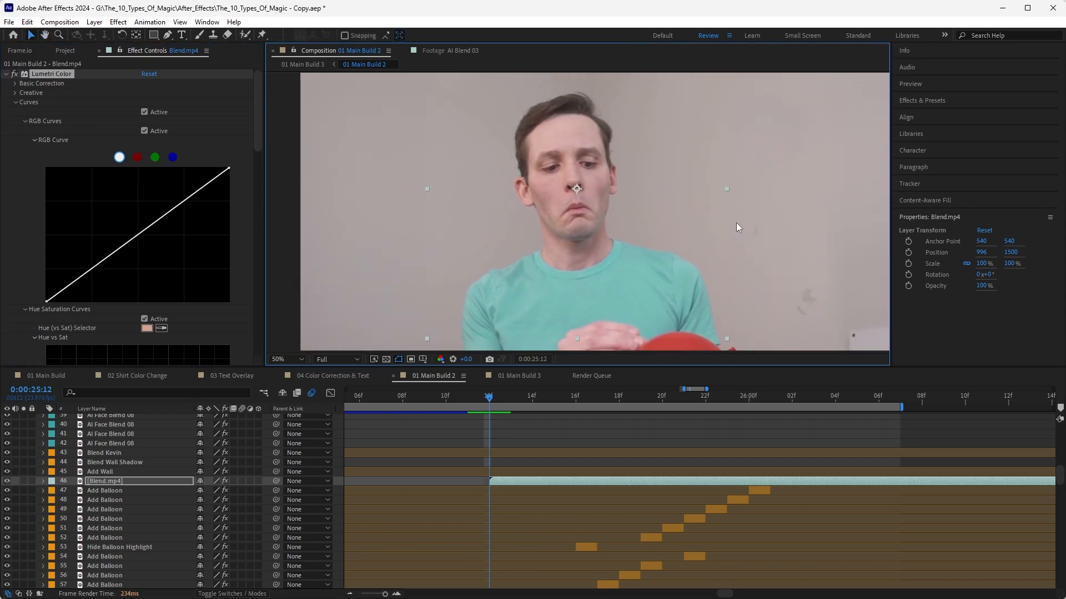
pyautogui.moveTo(113, 205)
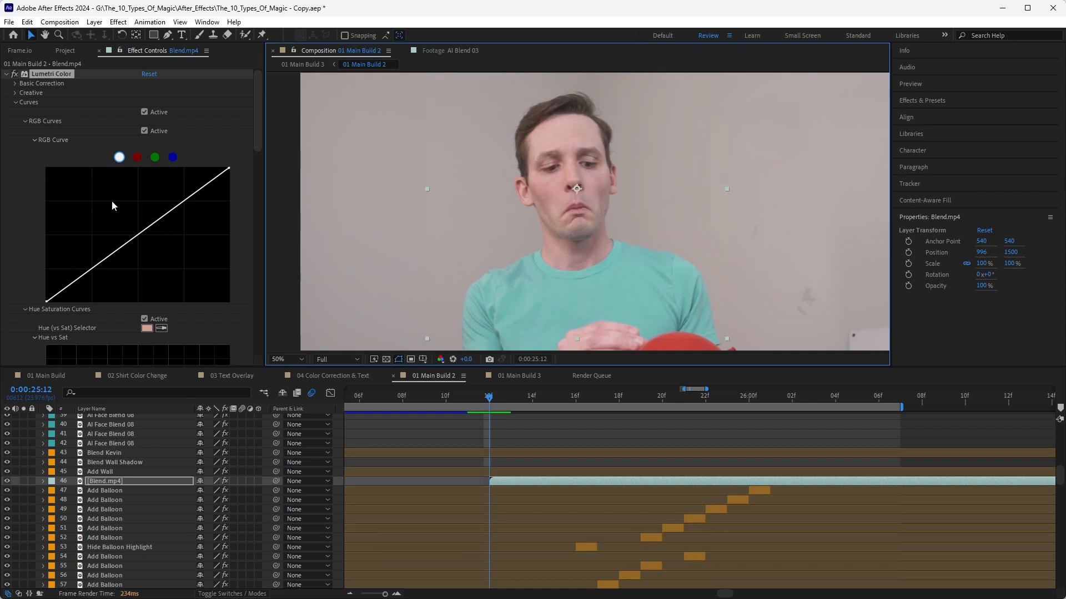
pyautogui.moveTo(22, 54)
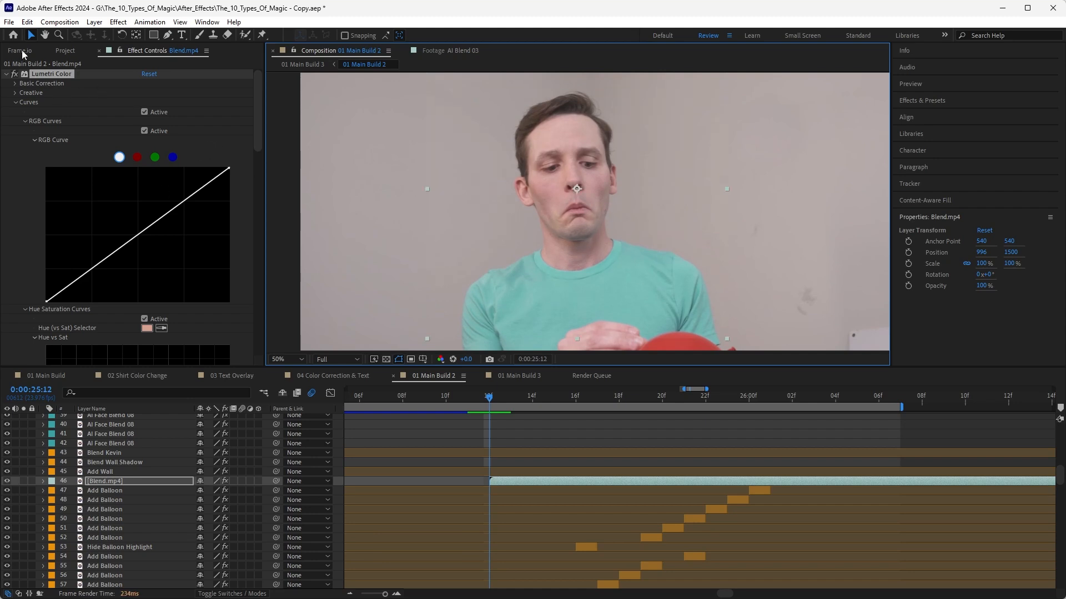
pyautogui.click(66, 50)
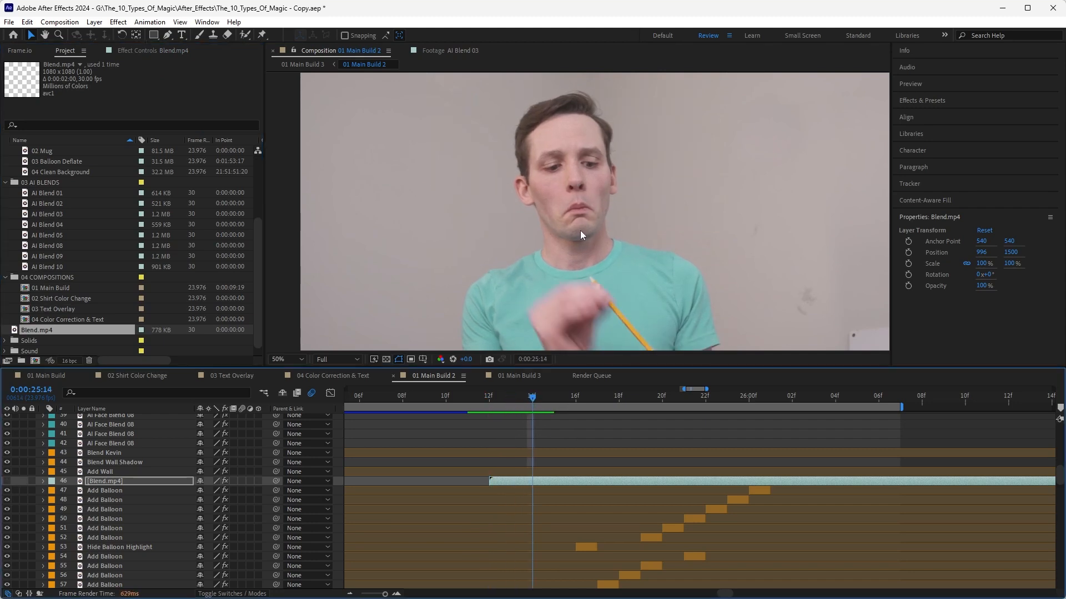
pyautogui.moveTo(726, 319)
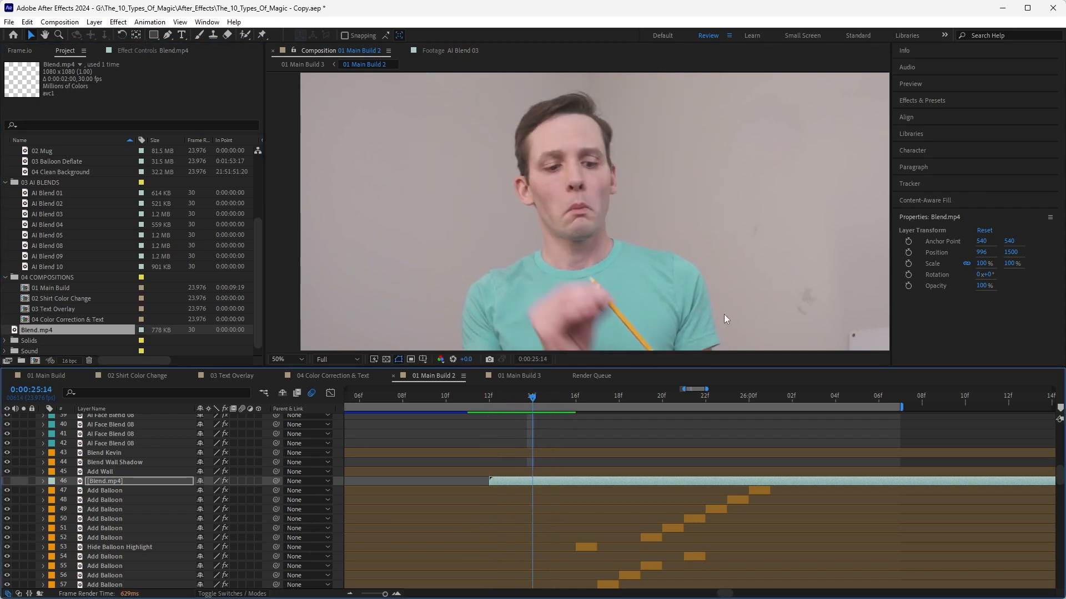
pyautogui.click(553, 406)
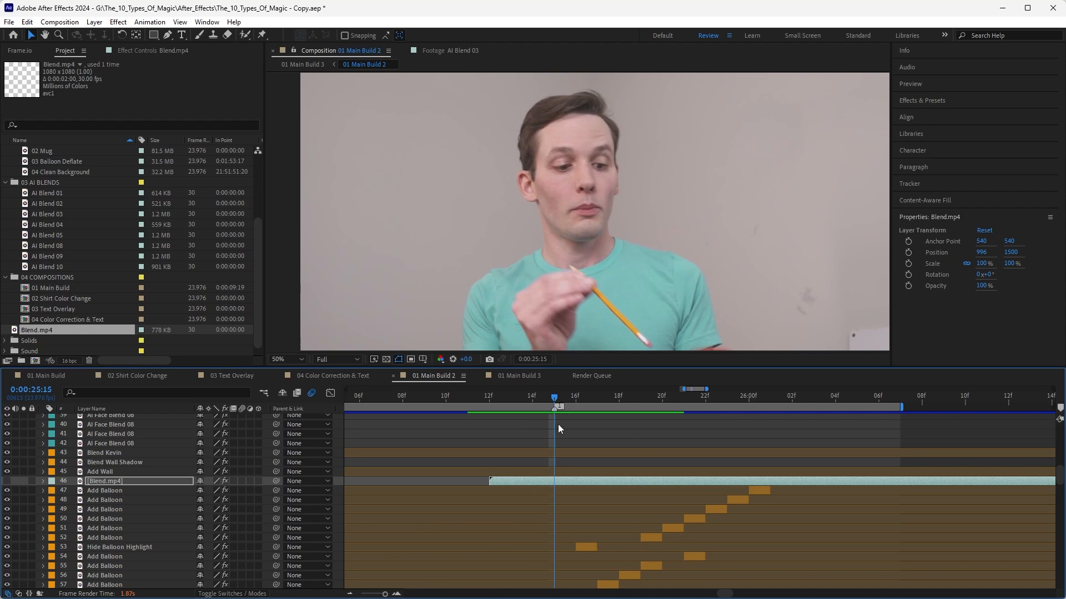
pyautogui.click(488, 396)
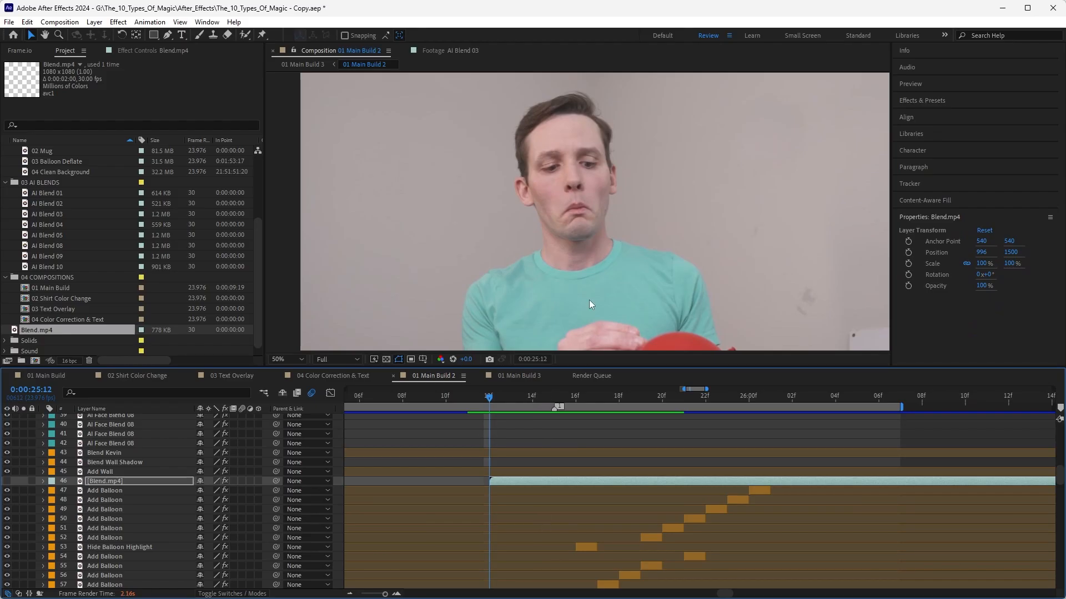
pyautogui.moveTo(573, 272)
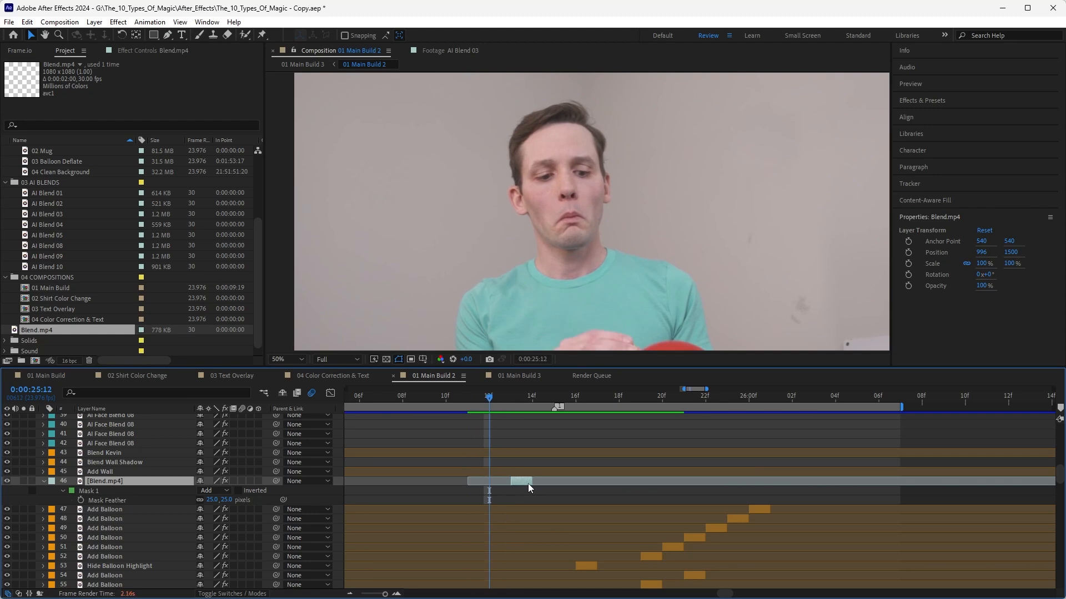
pyautogui.moveTo(707, 242)
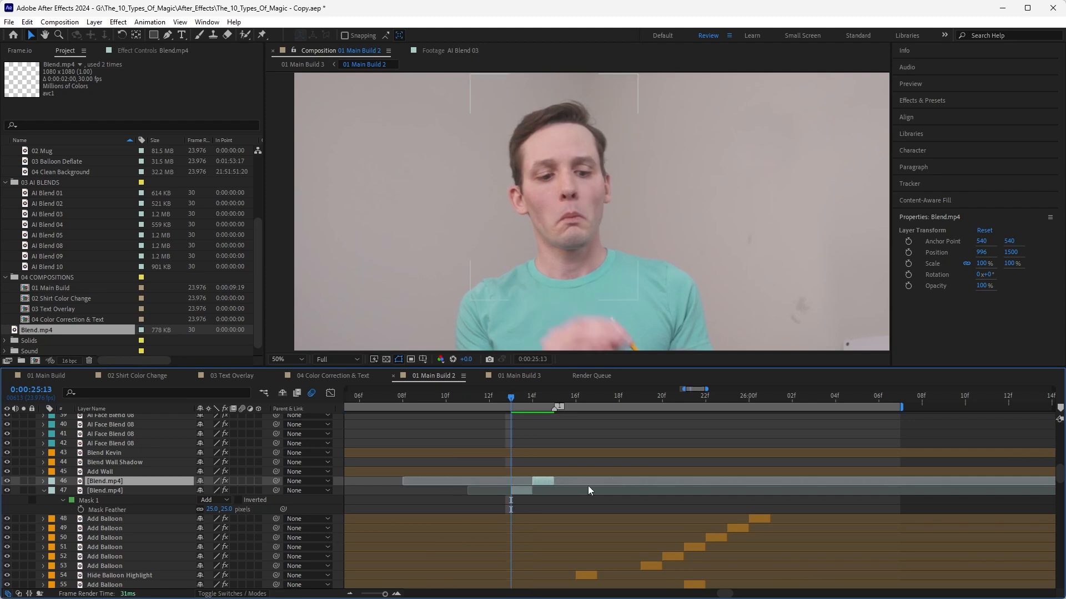
# Step: Step through the frames after the cut, checking the staggered copies and finding the blurry-hand frame
pyautogui.click(575, 396)
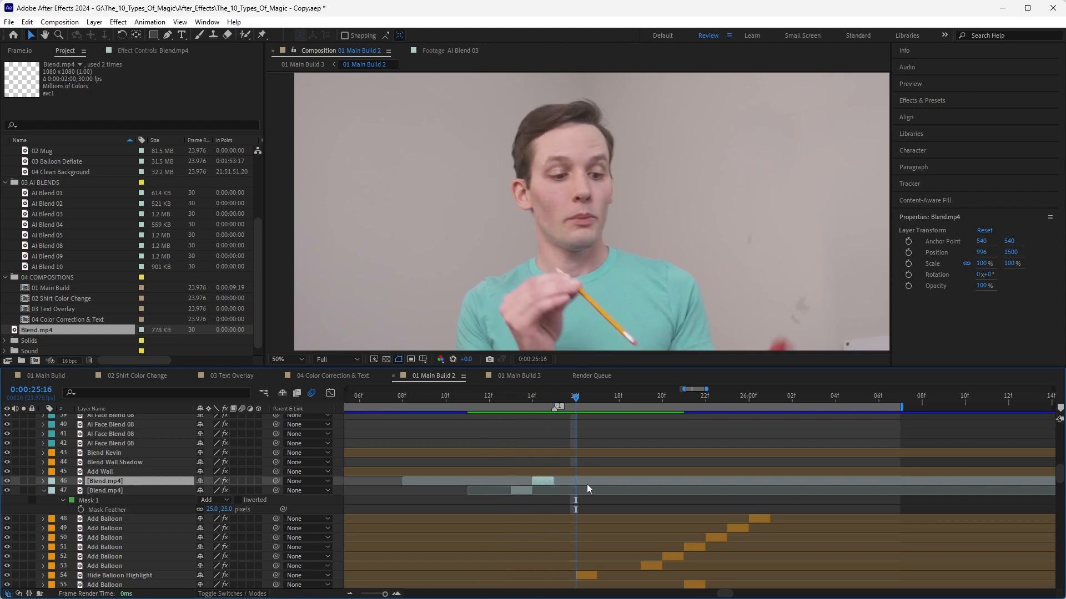
pyautogui.click(554, 394)
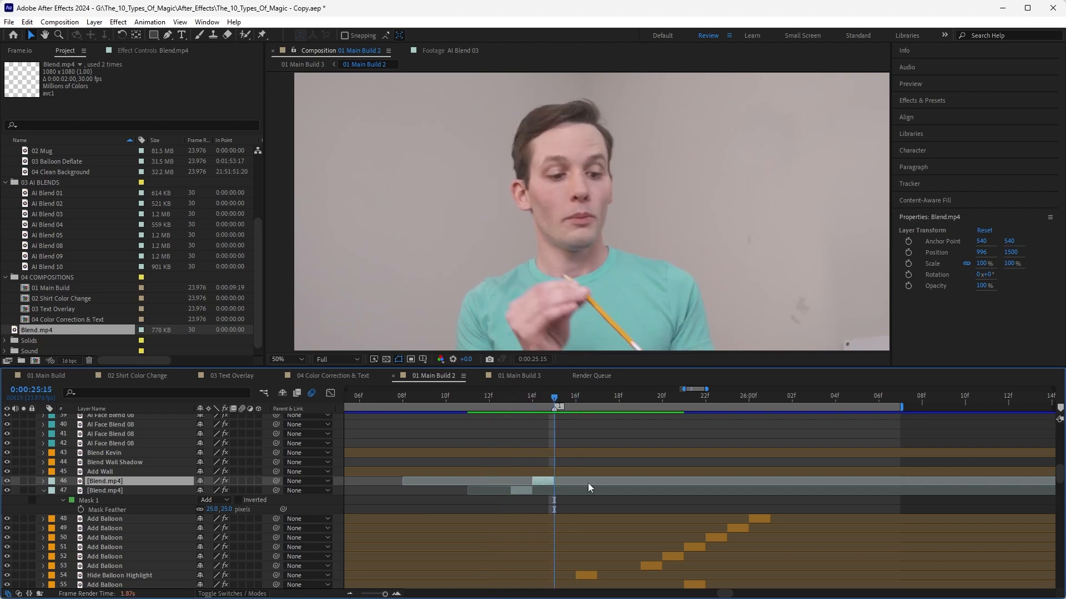
pyautogui.click(532, 396)
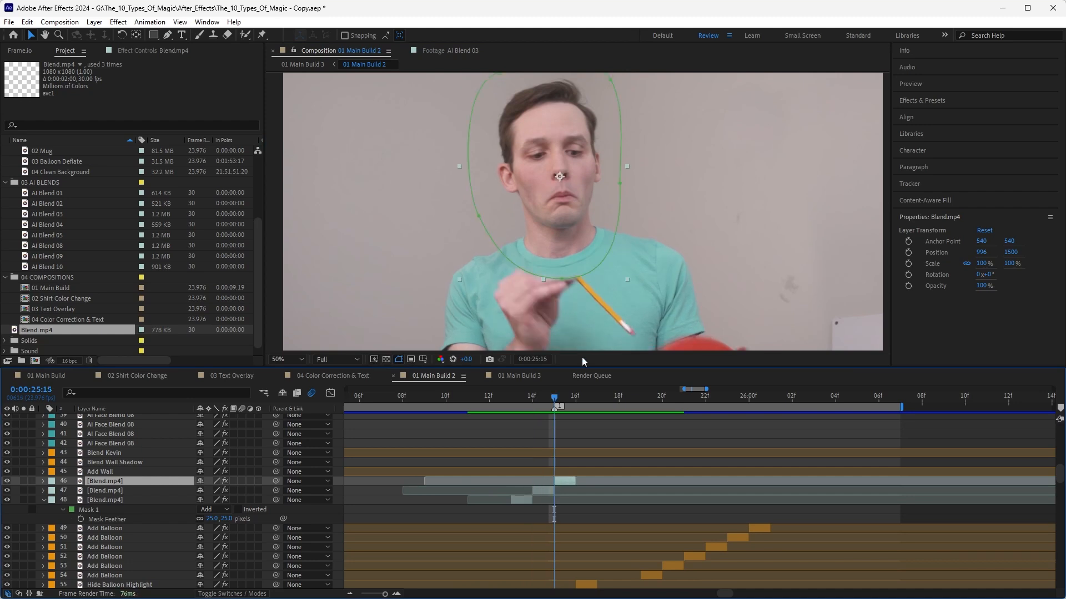
pyautogui.moveTo(557, 440)
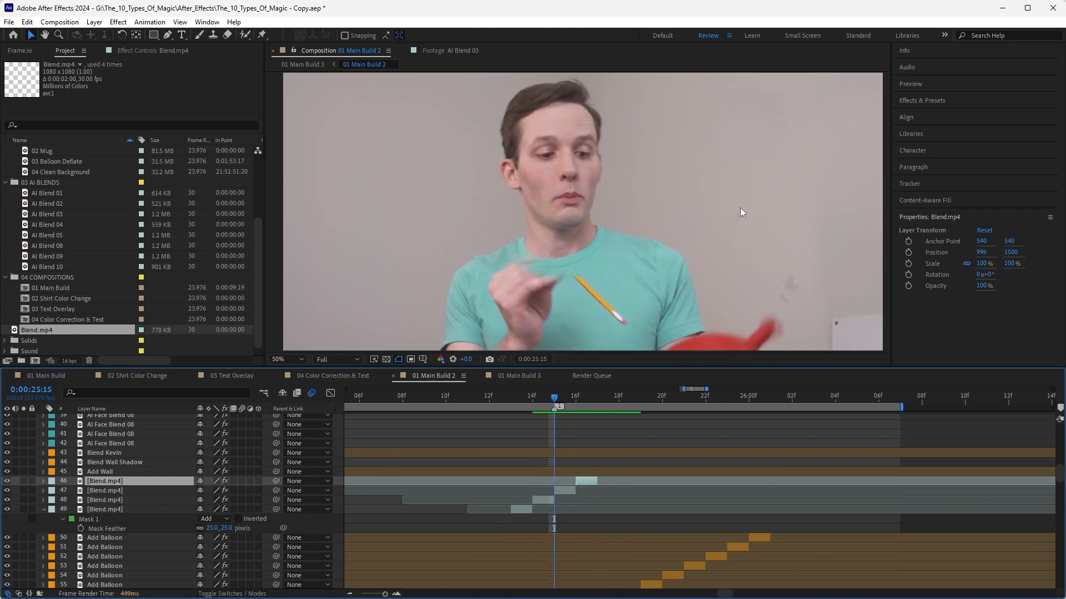
pyautogui.click(488, 396)
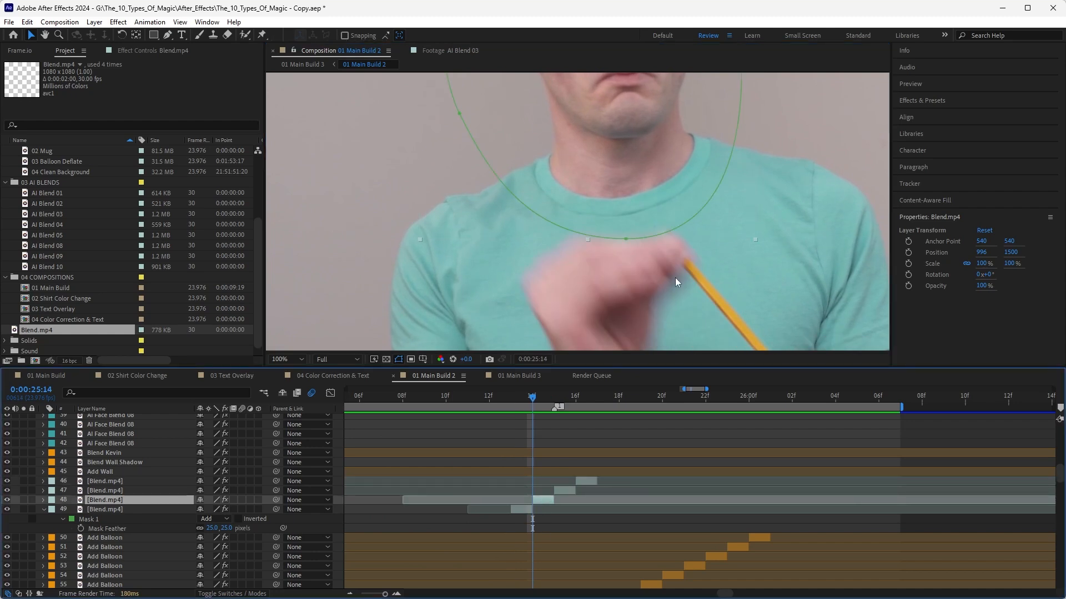
pyautogui.moveTo(626, 245)
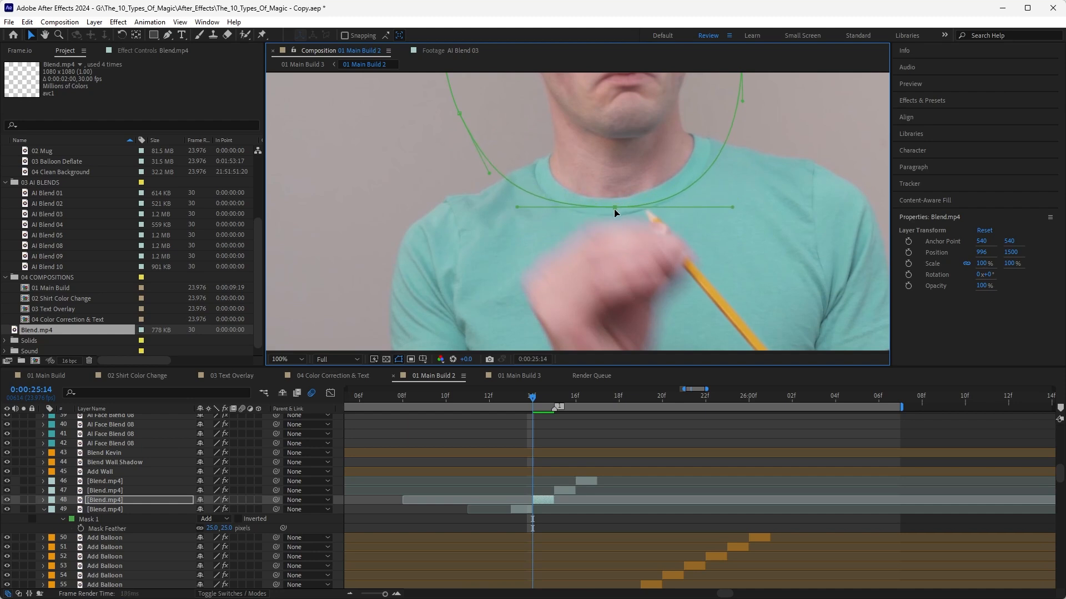
# Step: Draw Mask 2 around the blurry hand and show its mask mode options
pyautogui.press('Right')
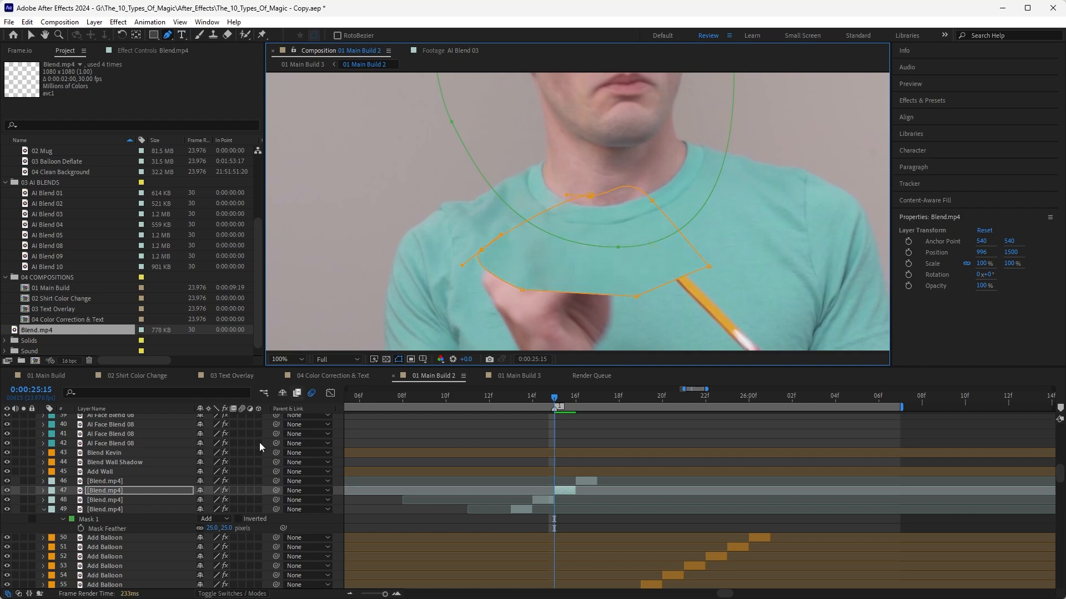
pyautogui.click(212, 519)
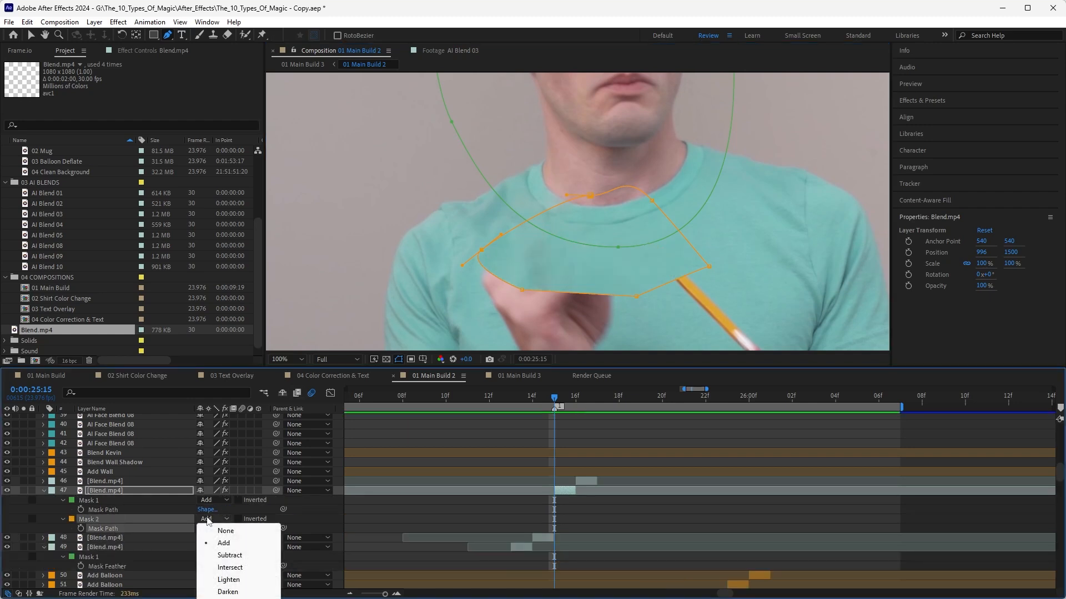
pyautogui.click(230, 555)
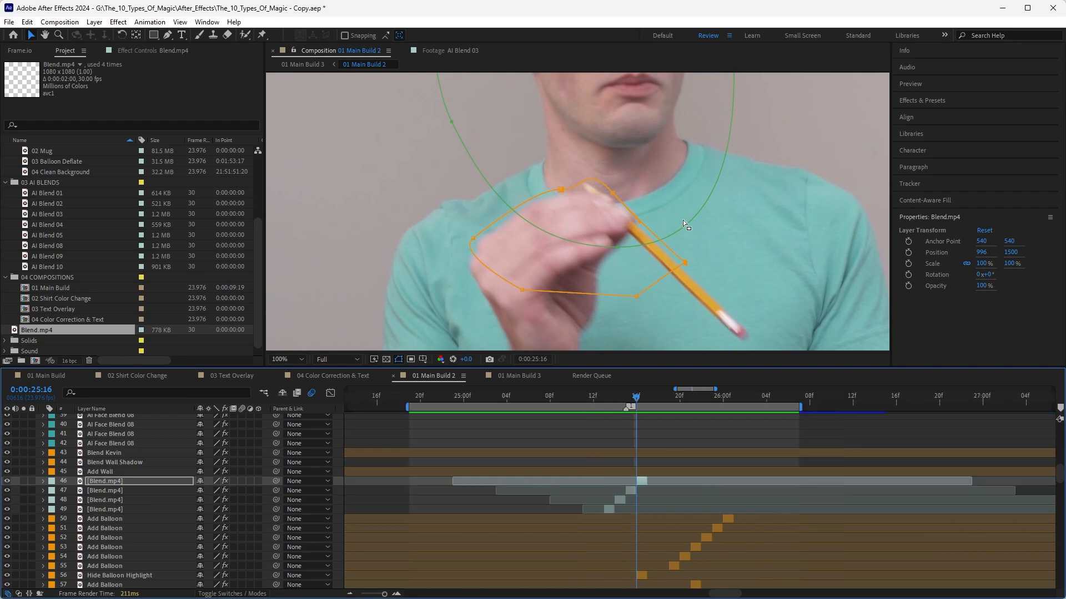
pyautogui.click(282, 359)
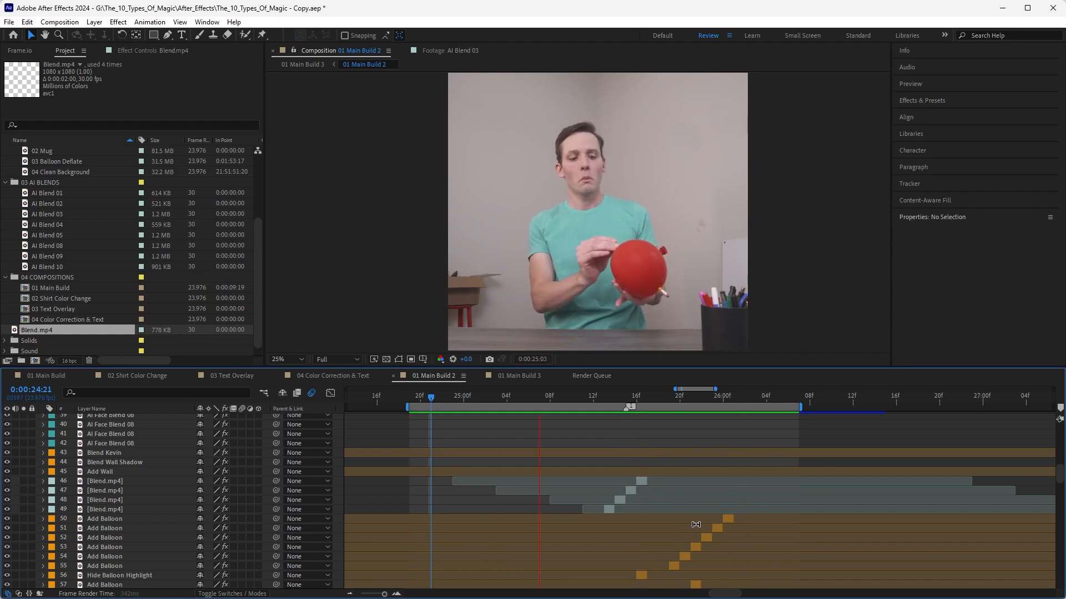
pyautogui.click(647, 407)
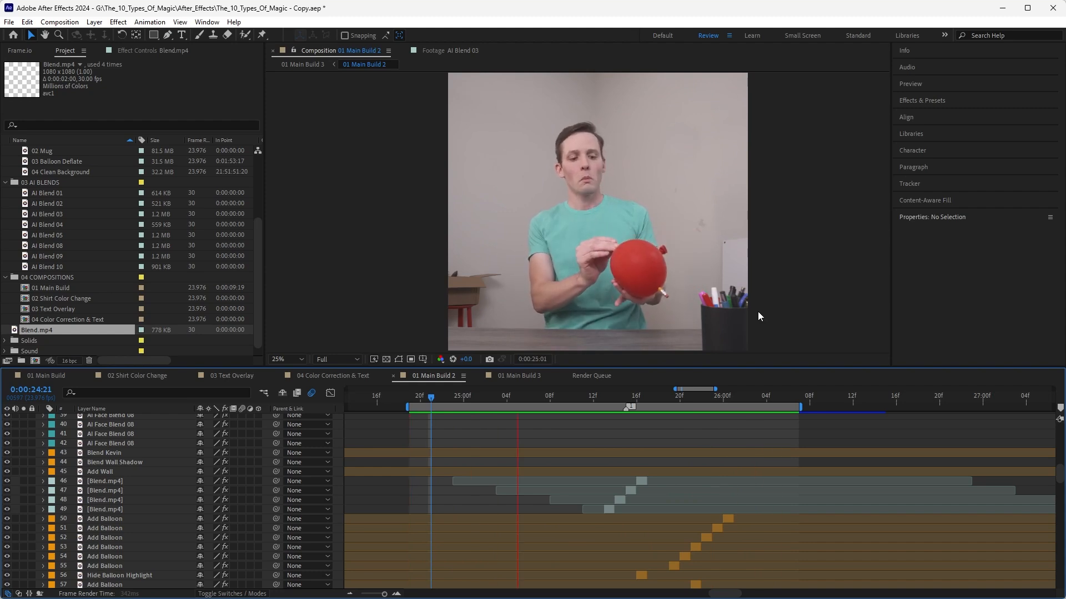
pyautogui.click(613, 397)
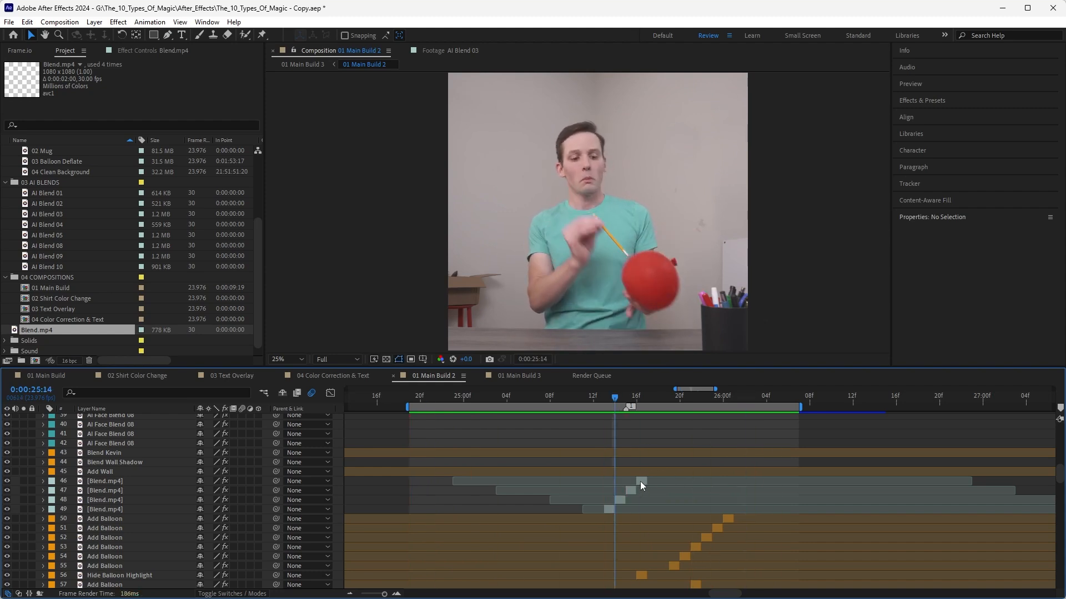